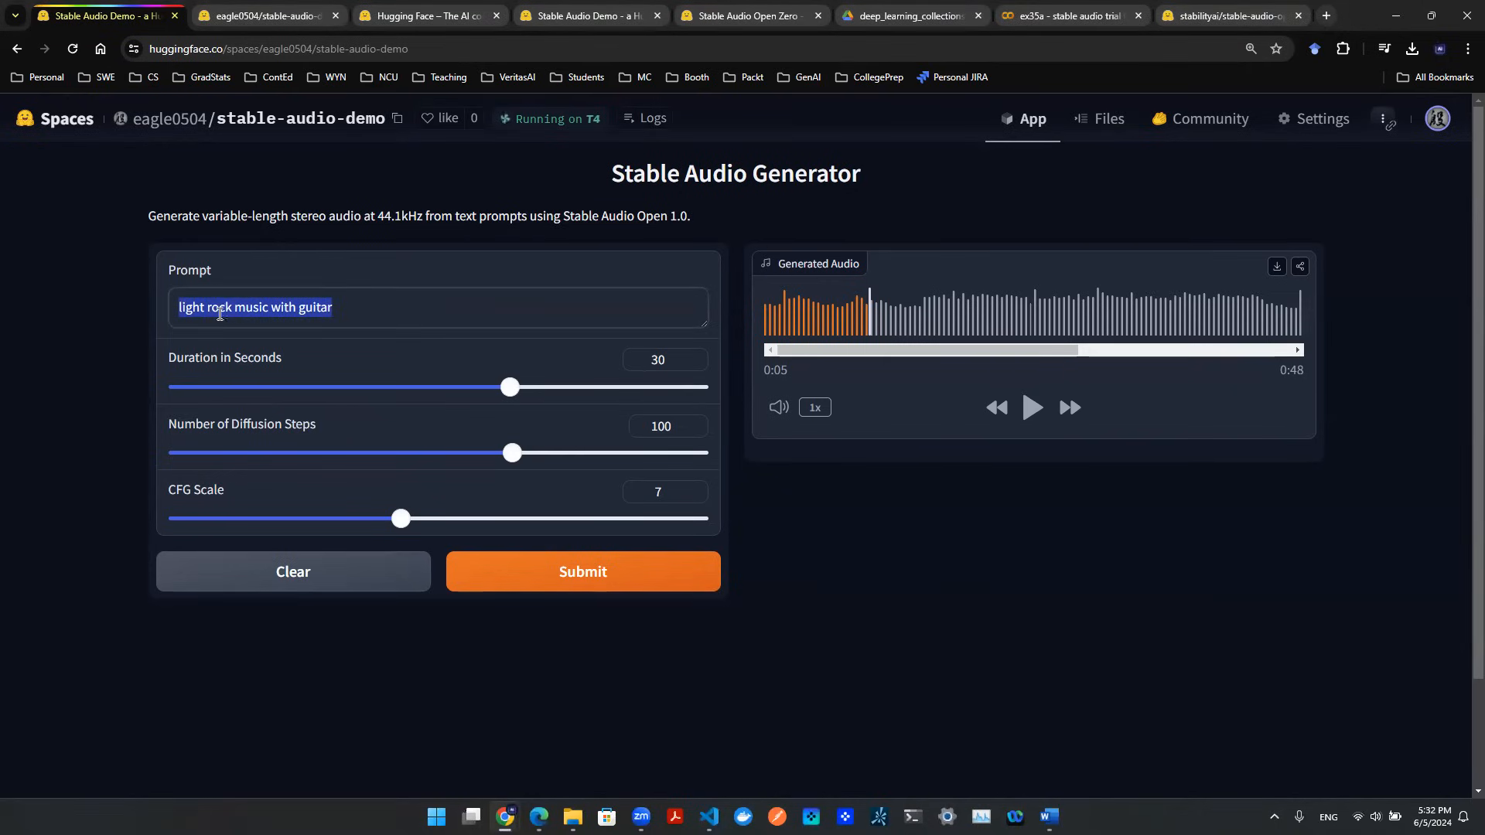
# Play the generated 'light rock music with guitar' clip for a few seconds, then pause it.
pyautogui.doubleClick(191, 307)
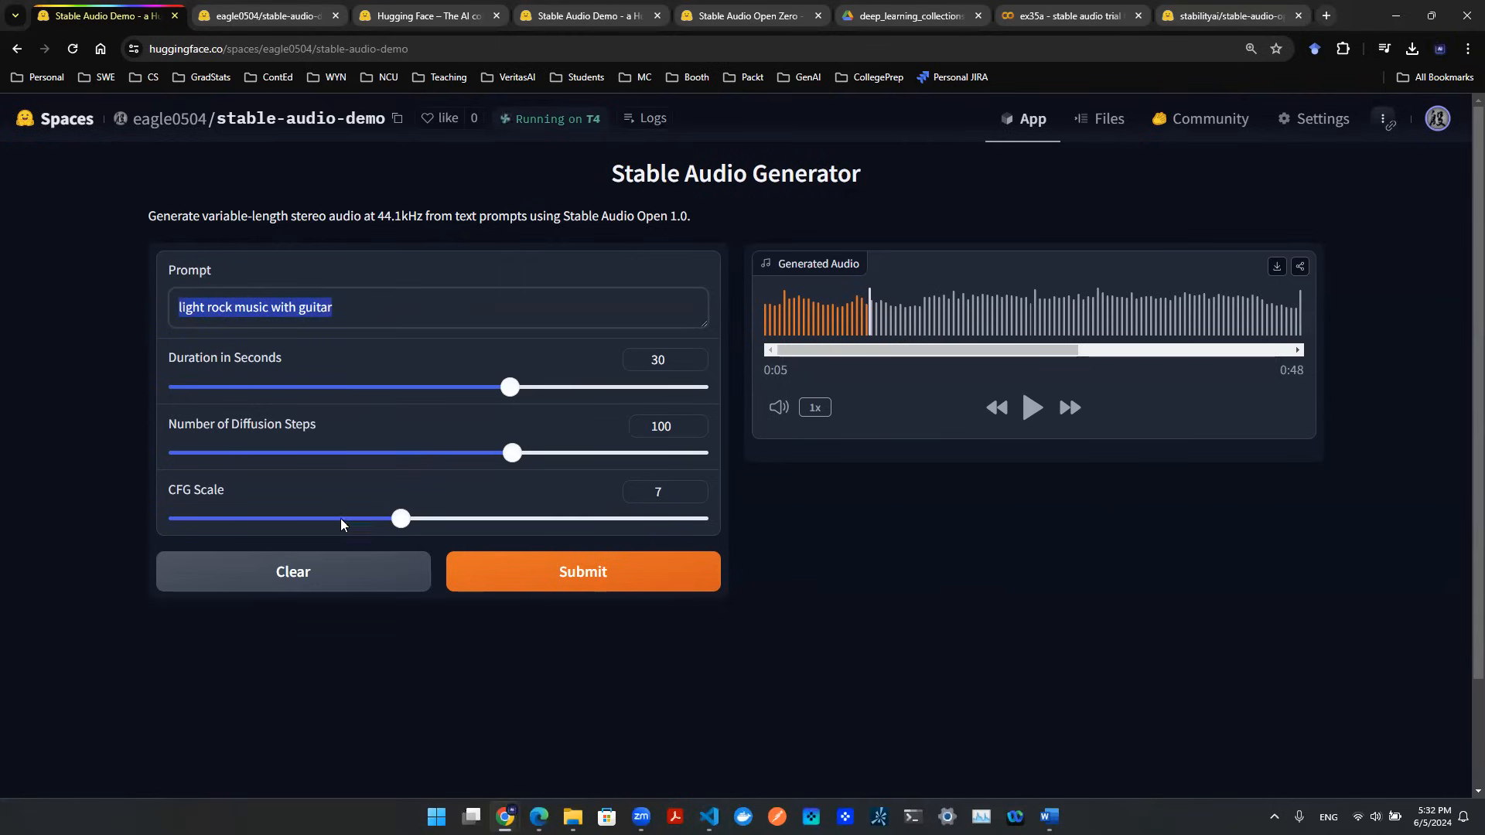
pyautogui.moveTo(208, 462)
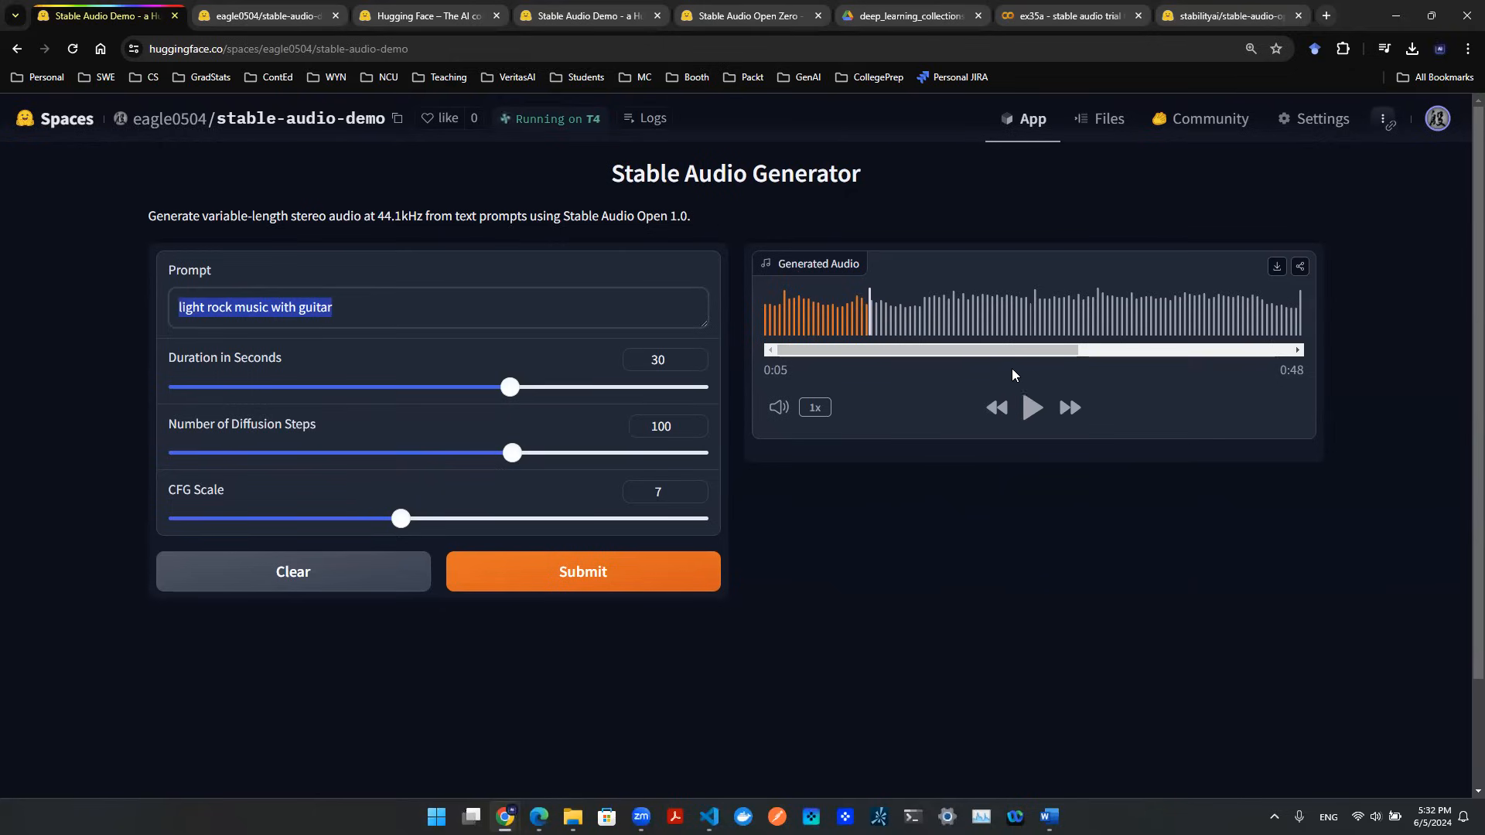
pyautogui.click(1032, 407)
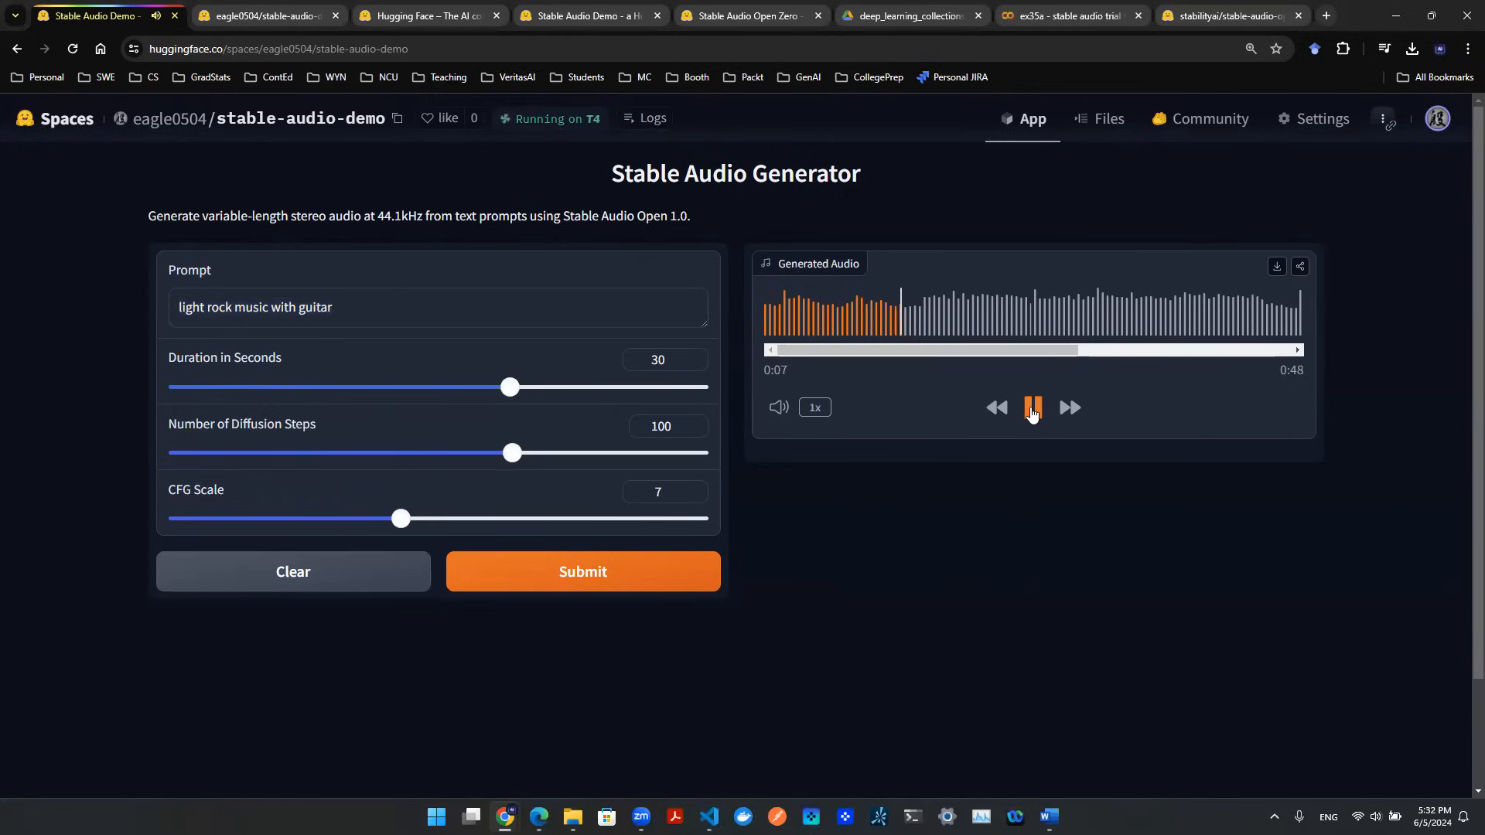
pyautogui.click(1033, 407)
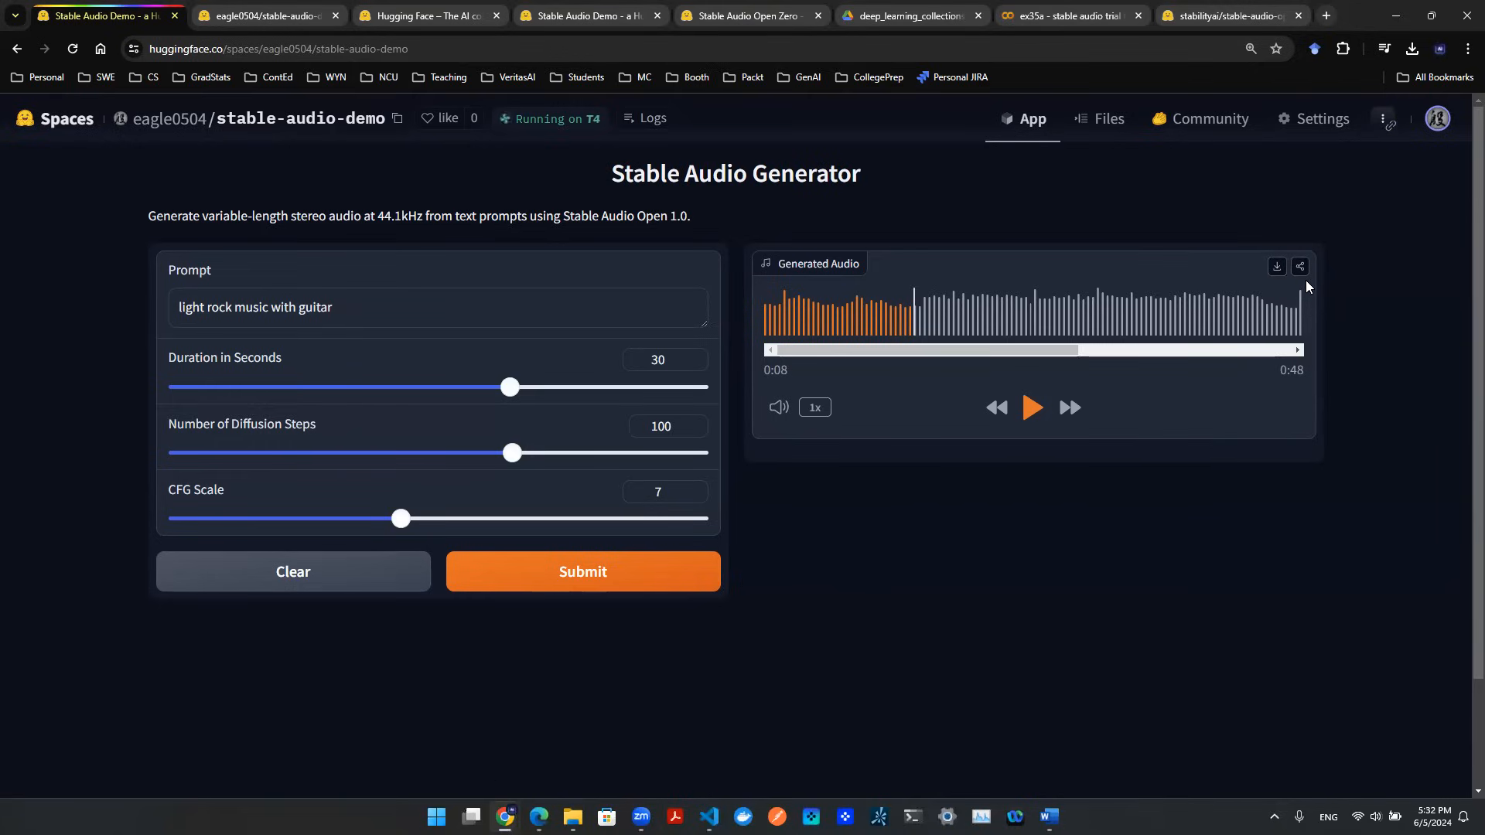
pyautogui.moveTo(884, 393)
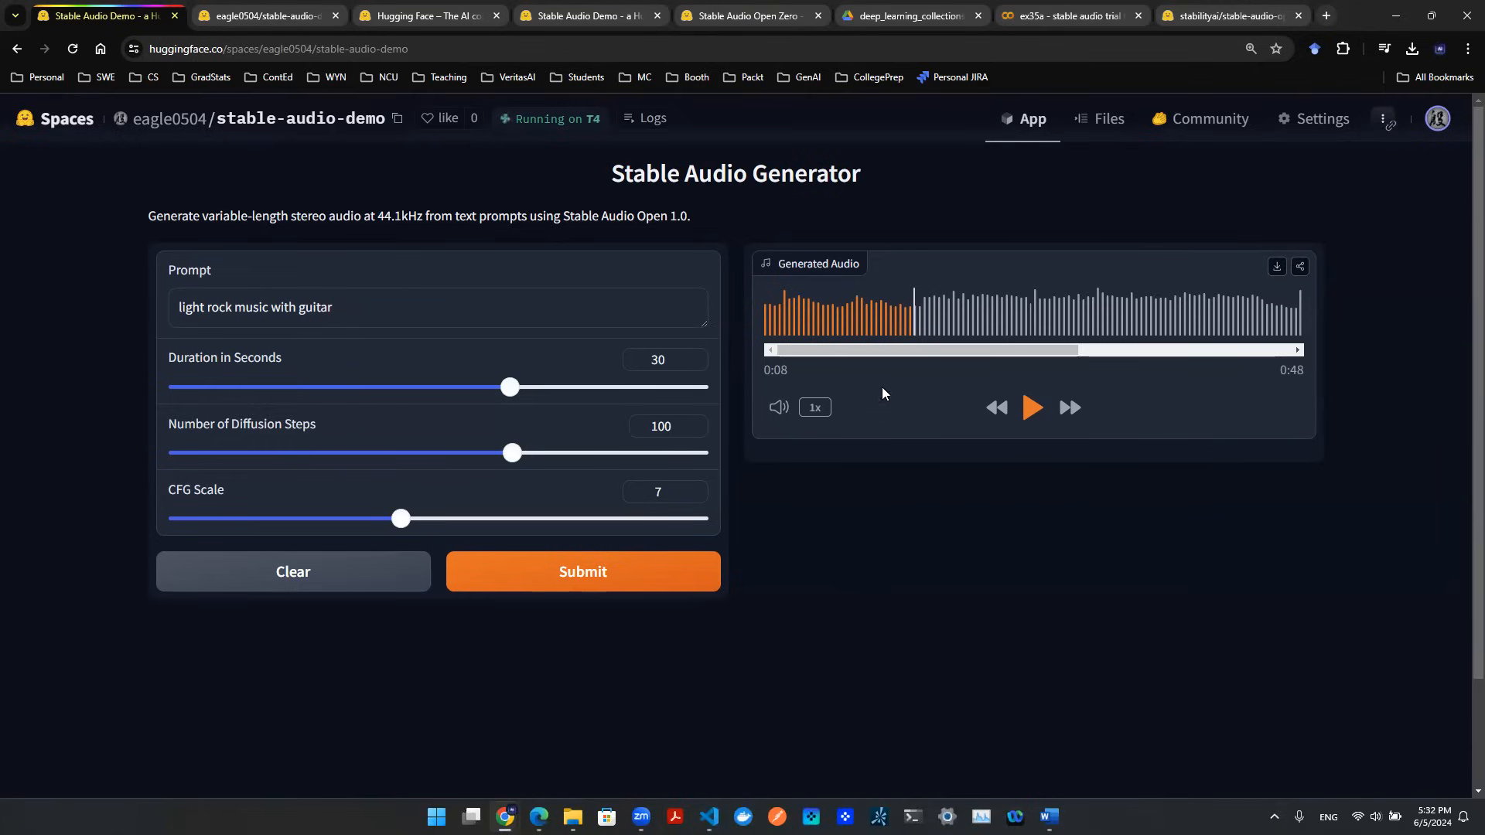
pyautogui.moveTo(709, 287)
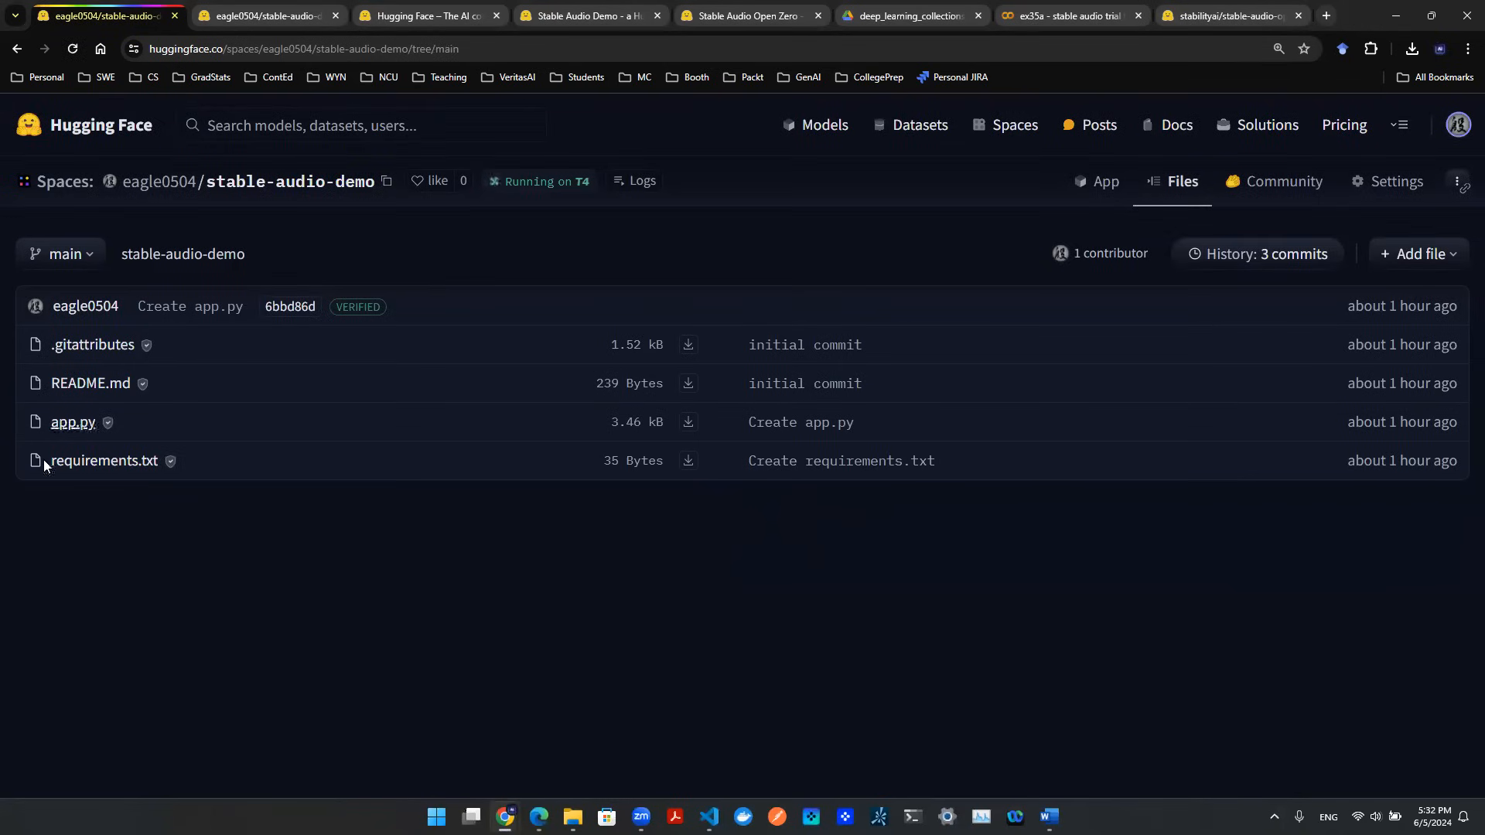
pyautogui.moveTo(136, 368)
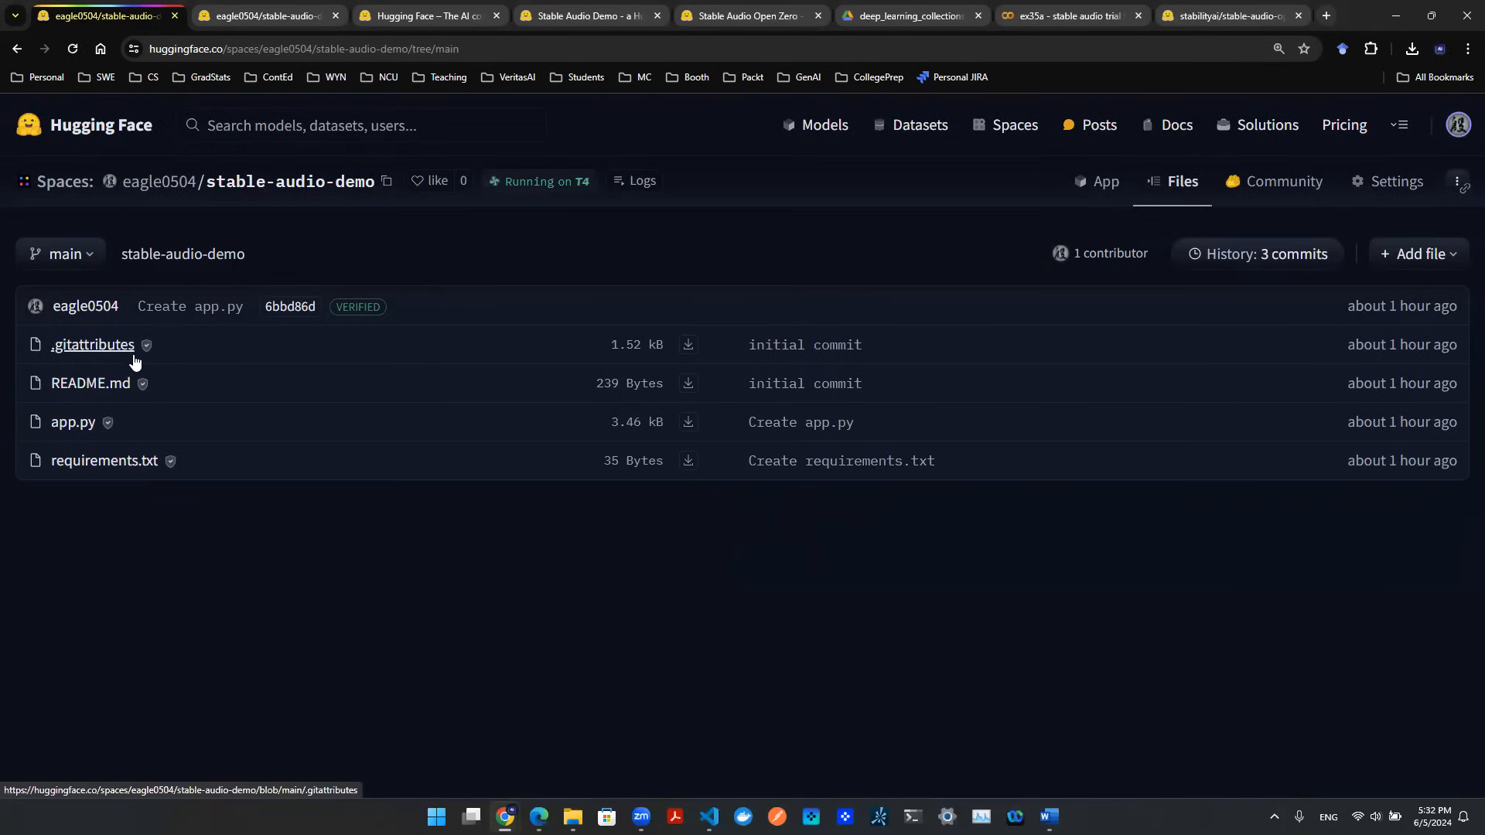
# Show the Space's files: .gitattributes, README.md, app.py and requirements.txt.
pyautogui.click(105, 460)
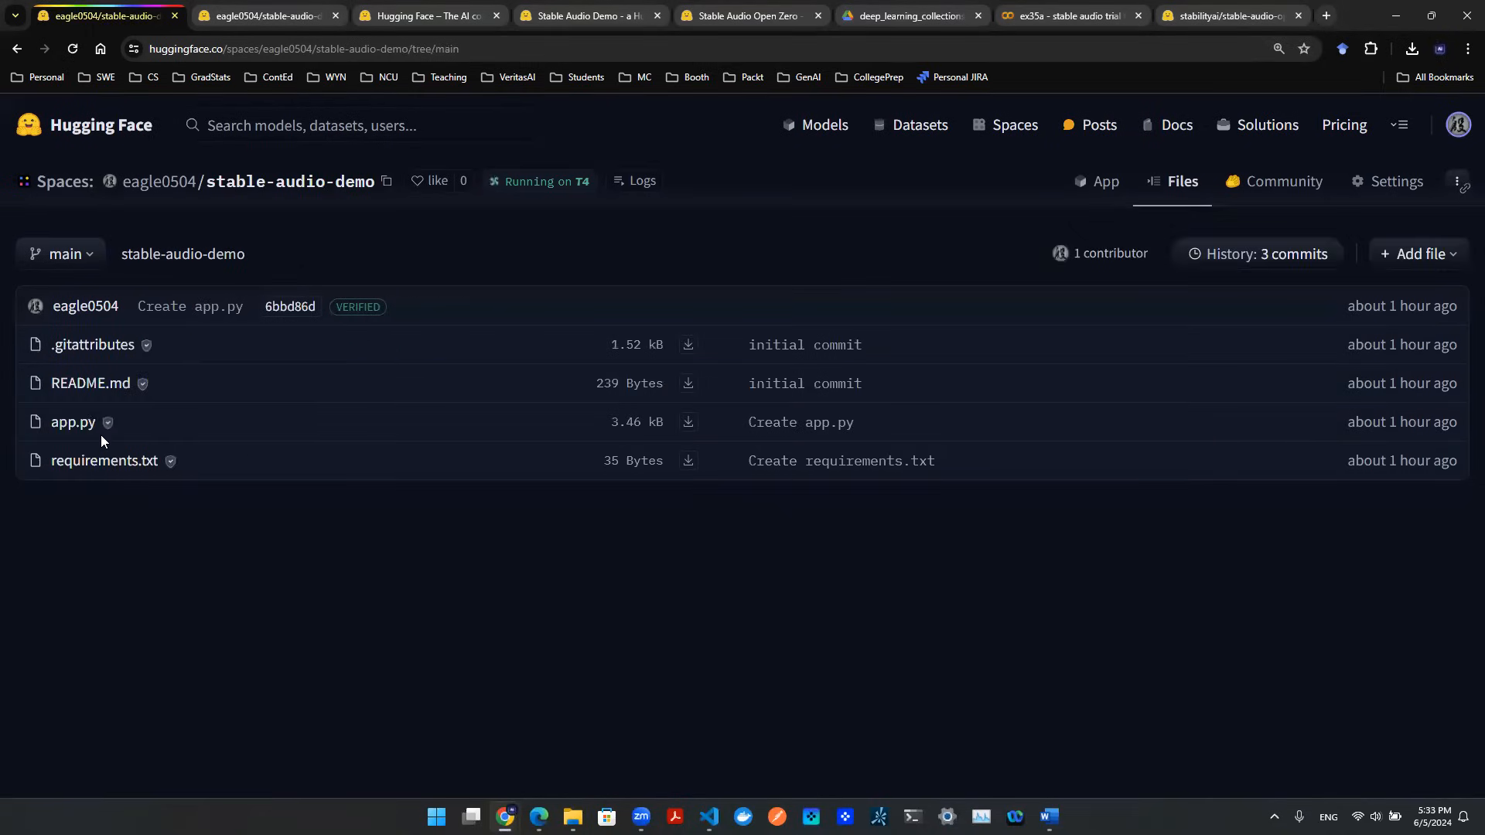
# Open app.py and highlight load_model's model references and the stable-audio-open-1.0 model name.
pyautogui.click(72, 423)
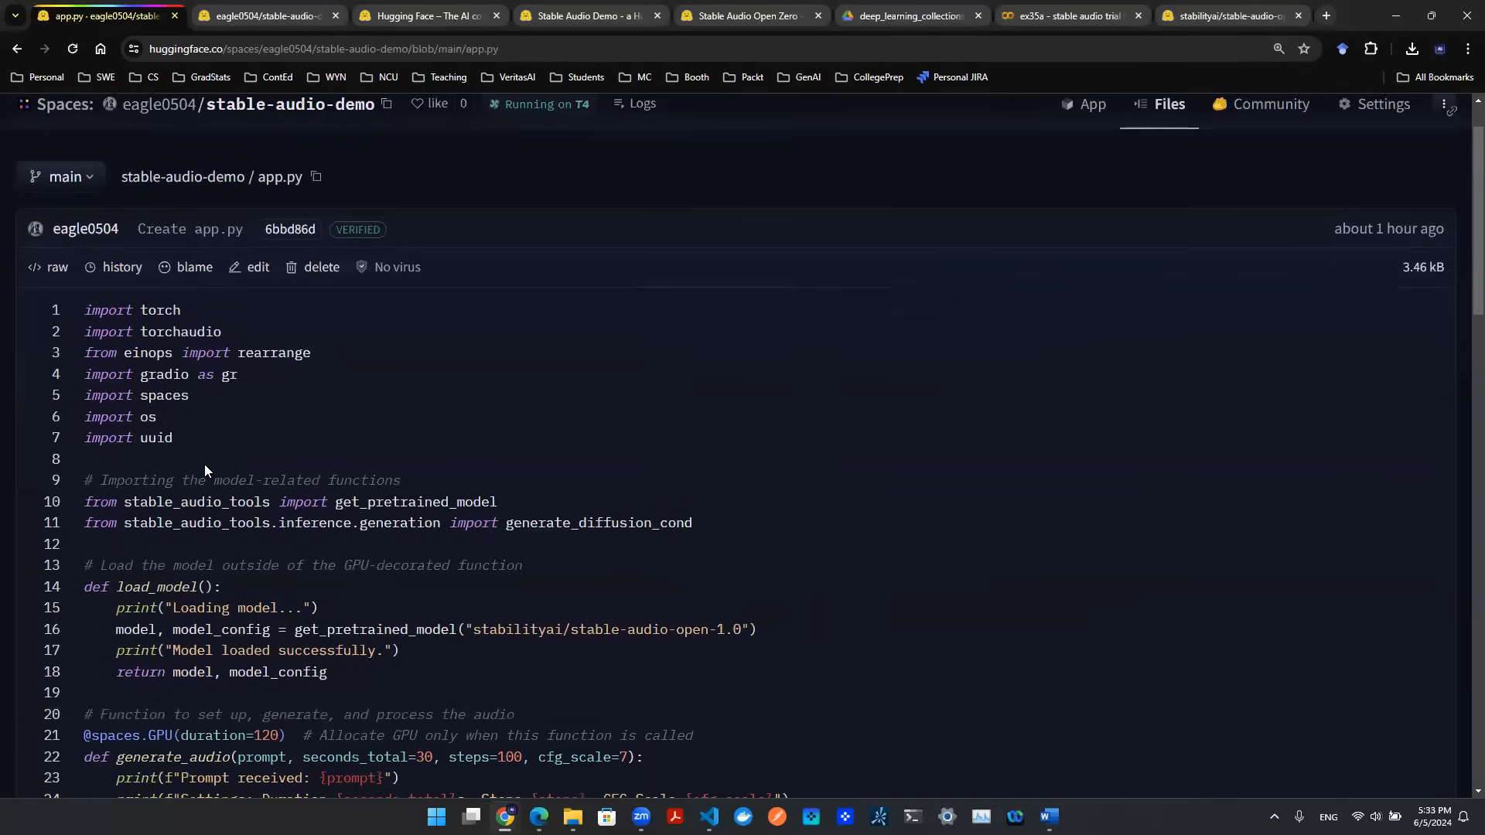
pyautogui.scroll(-3)
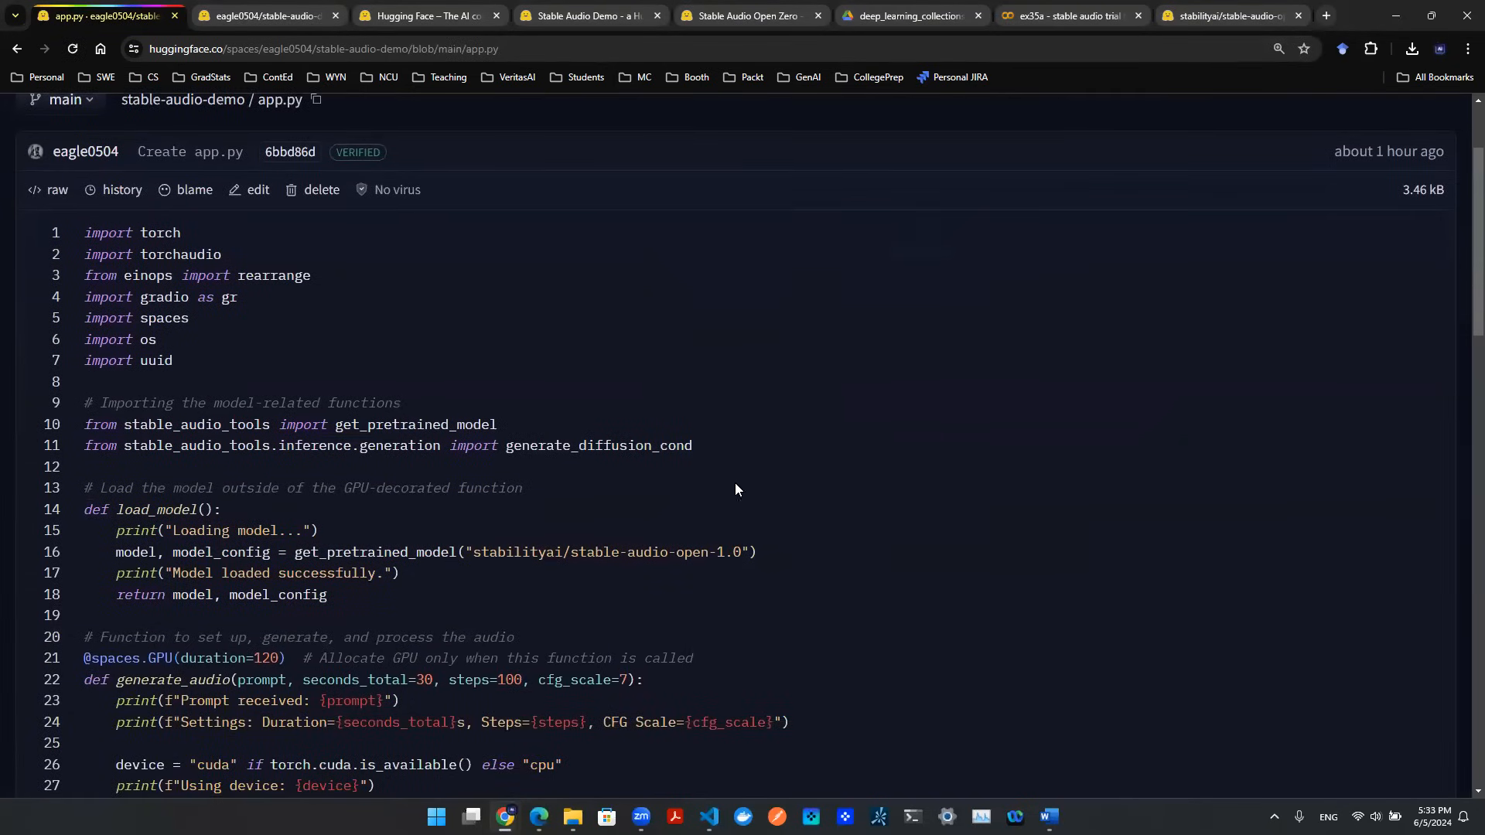
pyautogui.moveTo(83, 232); pyautogui.dragTo(692, 445)
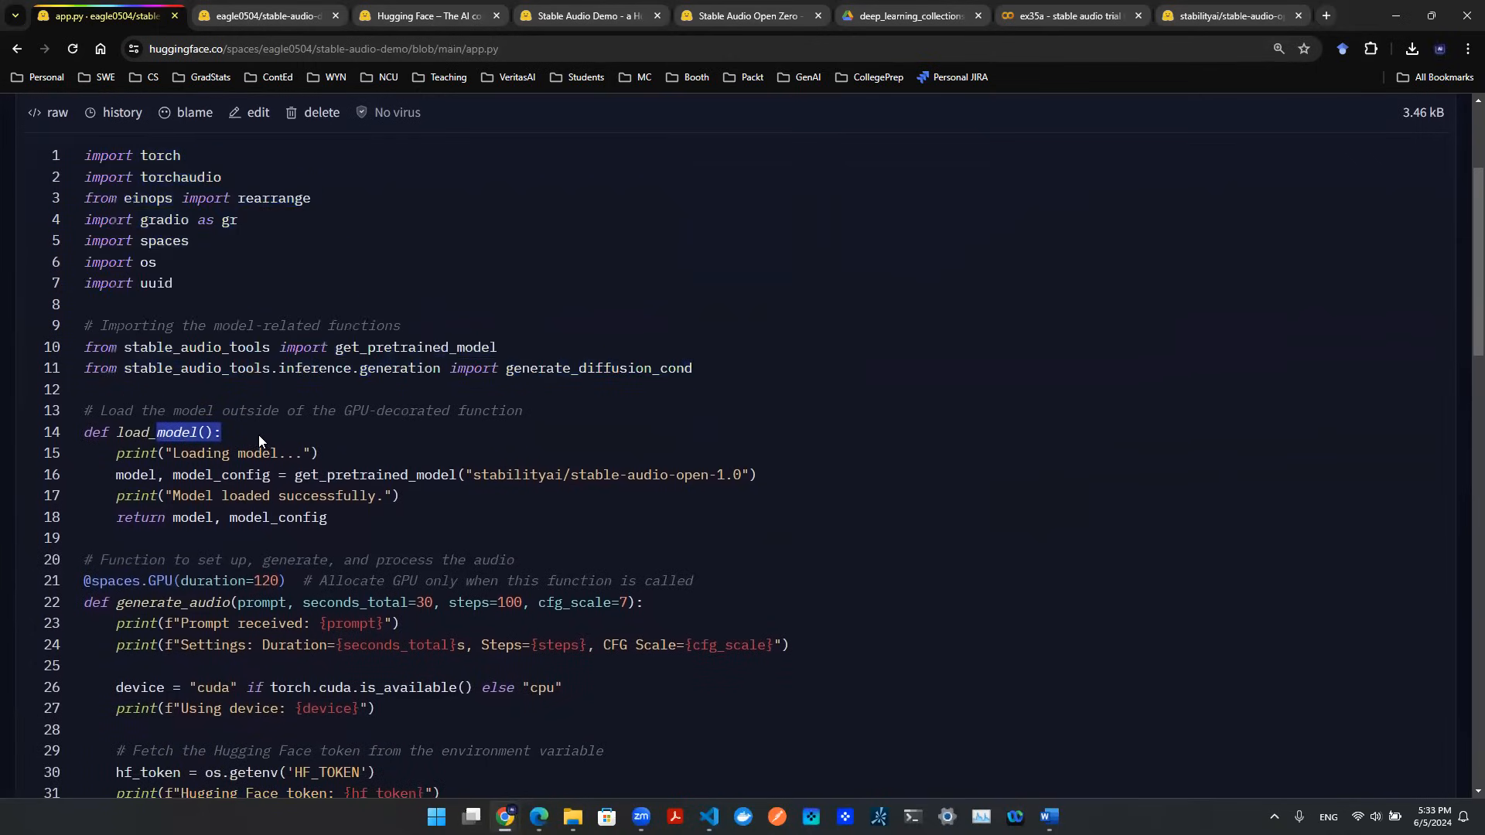
pyautogui.moveTo(545, 466)
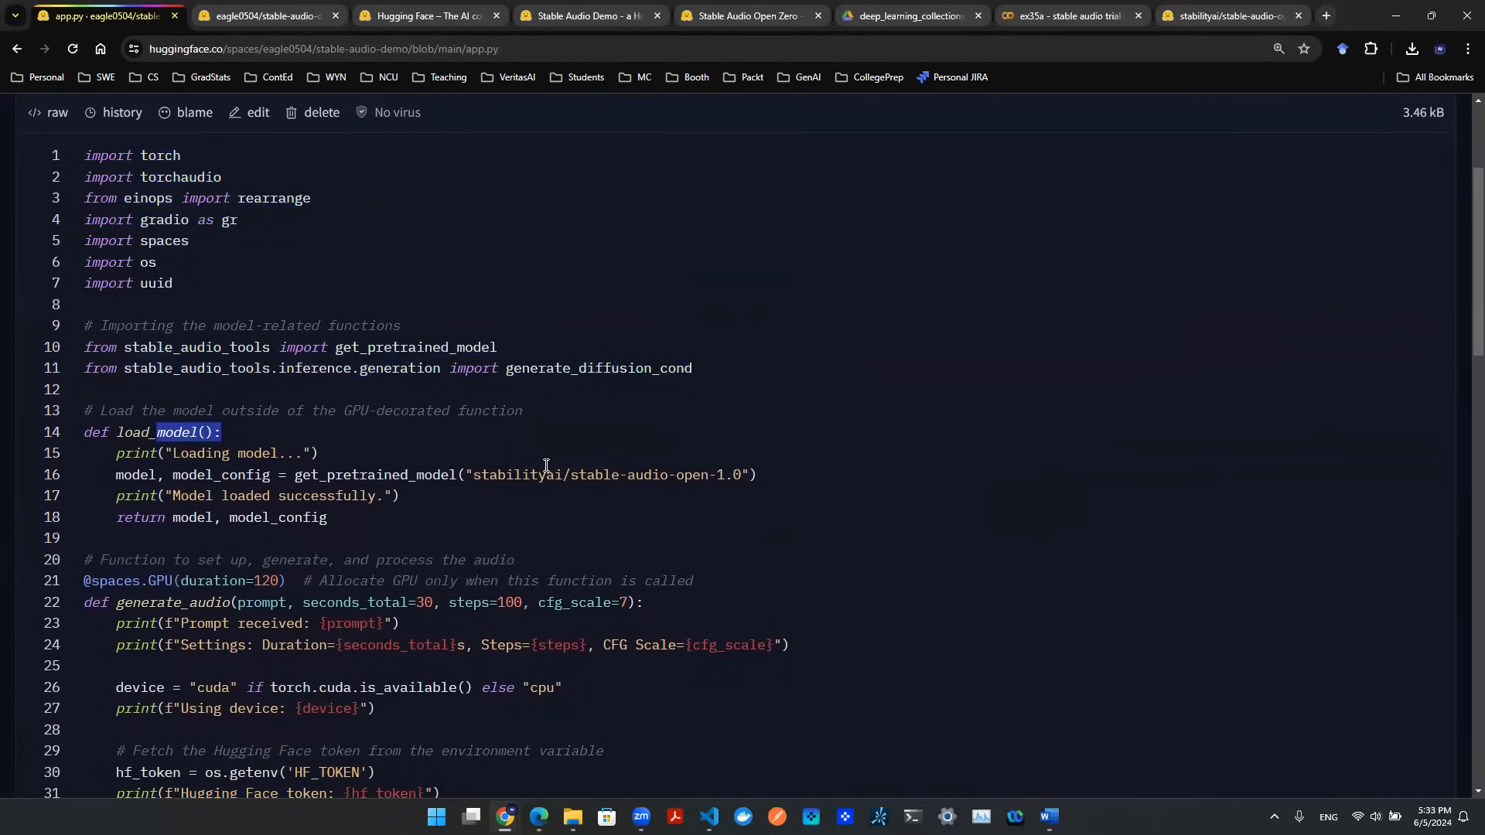
pyautogui.moveTo(490, 474); pyautogui.dragTo(741, 475)
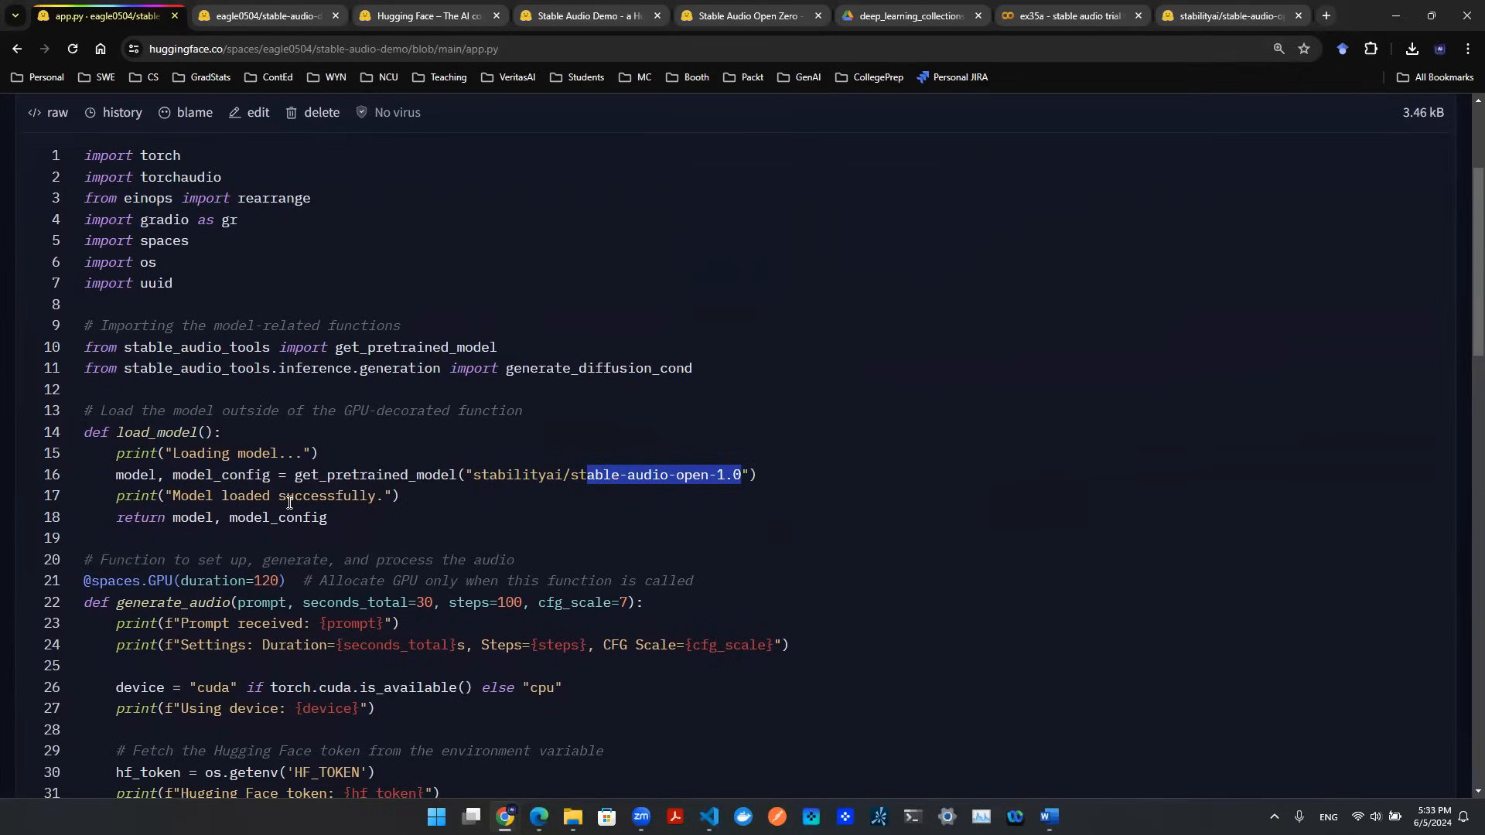
pyautogui.click(371, 526)
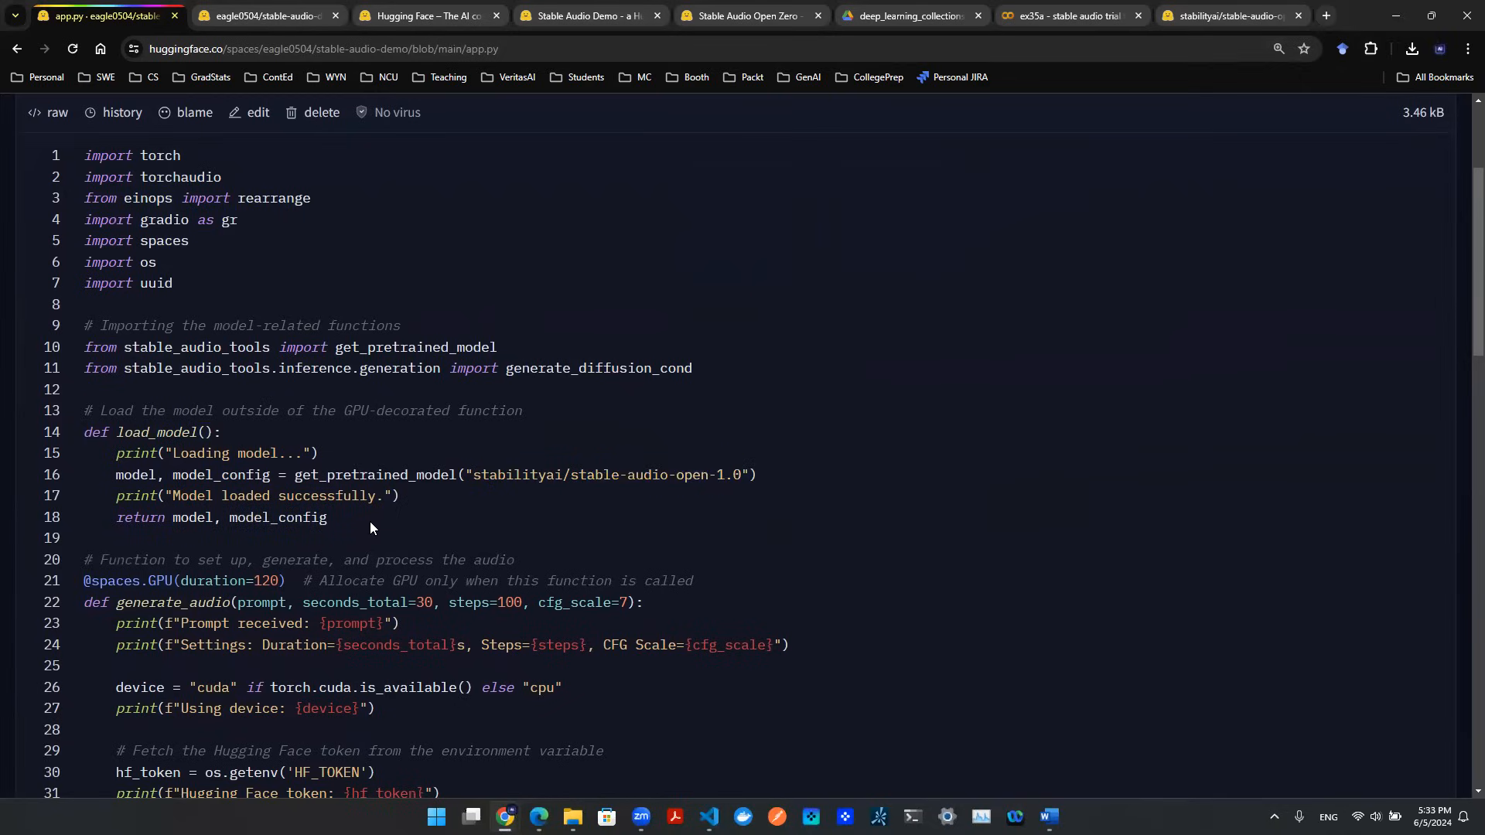
pyautogui.scroll(-3)
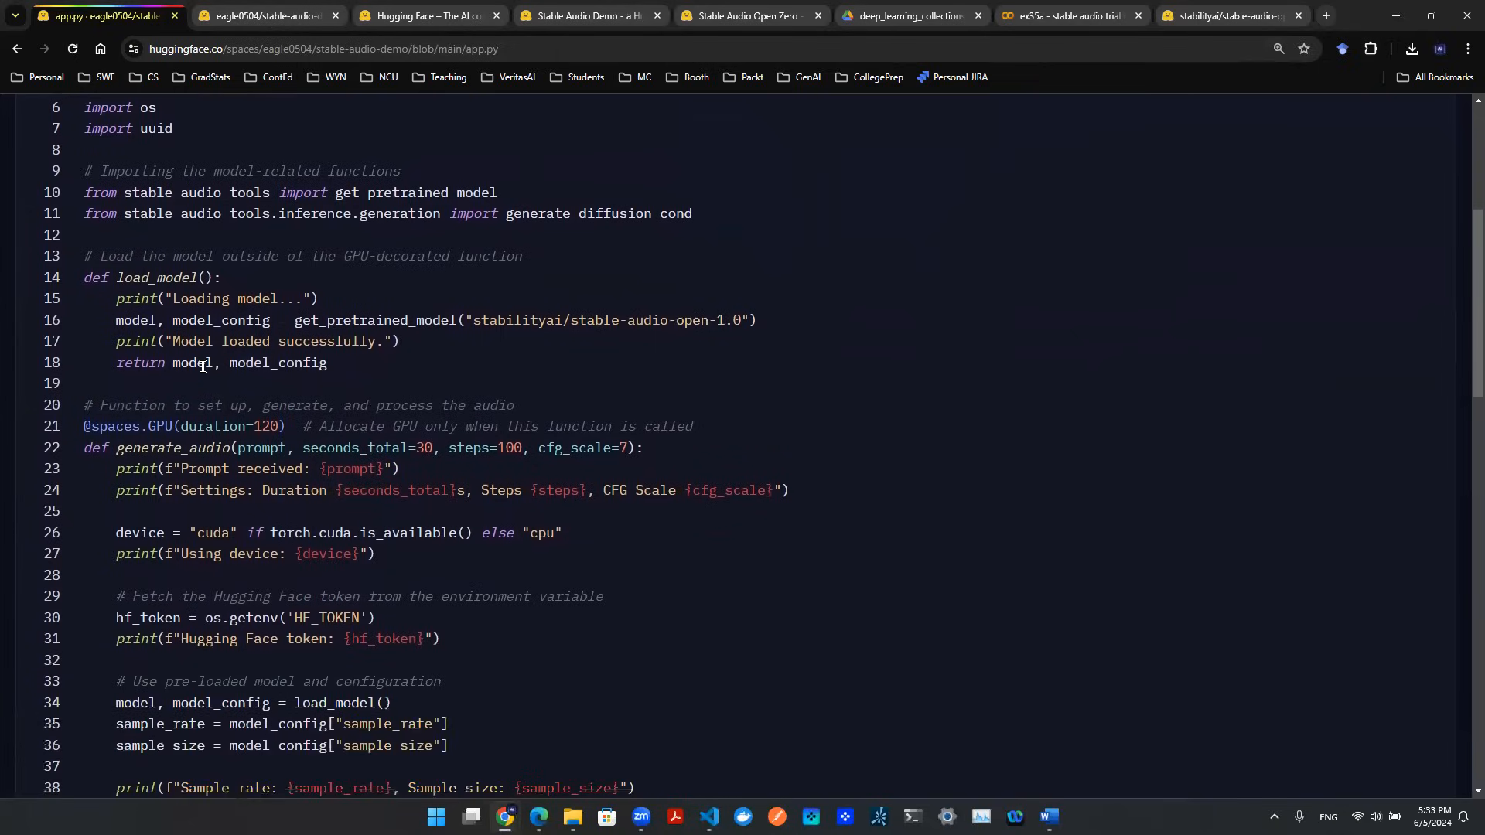
pyautogui.doubleClick(191, 363)
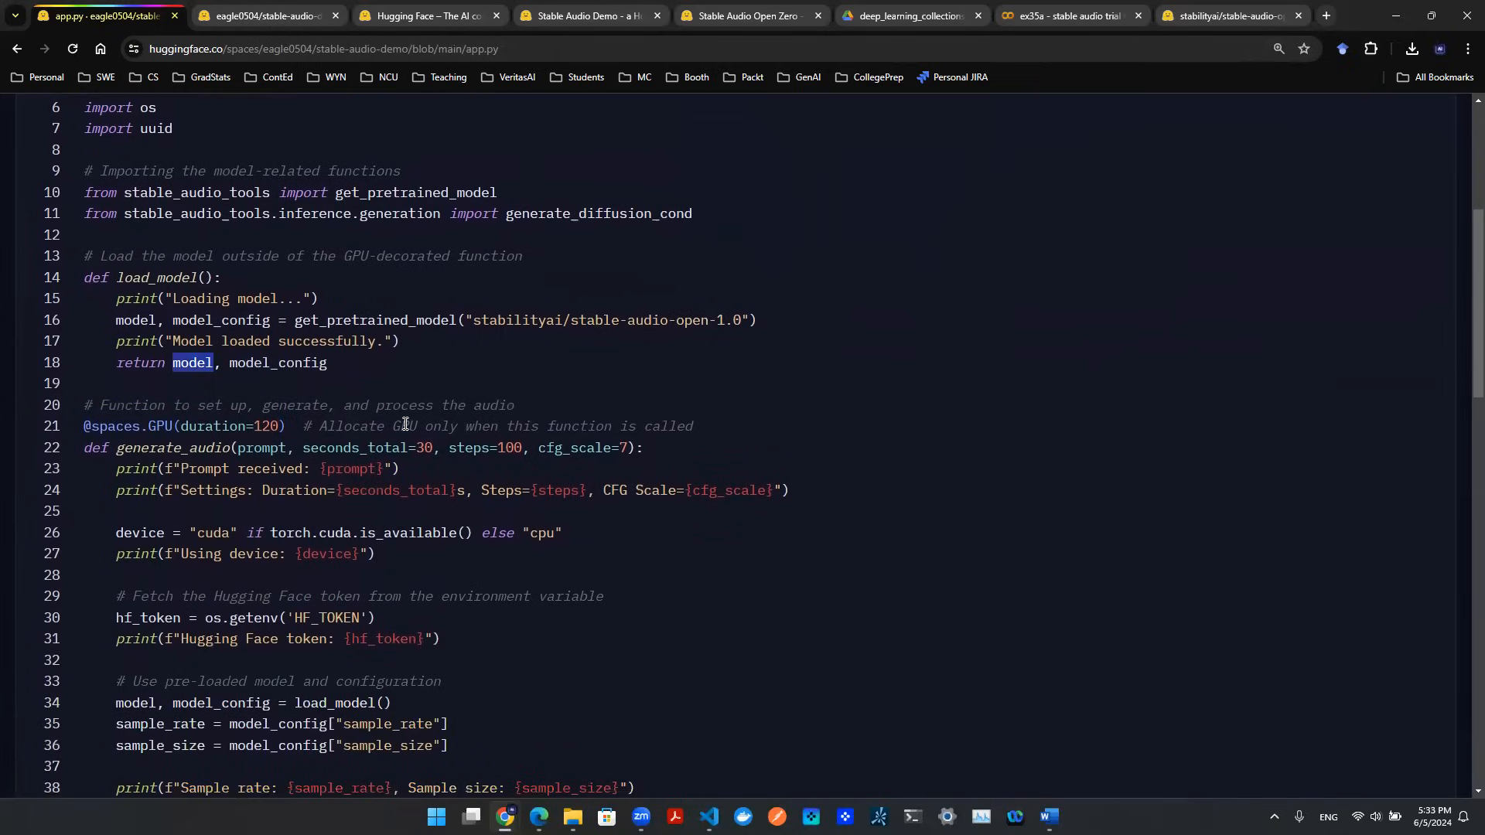
pyautogui.scroll(-3)
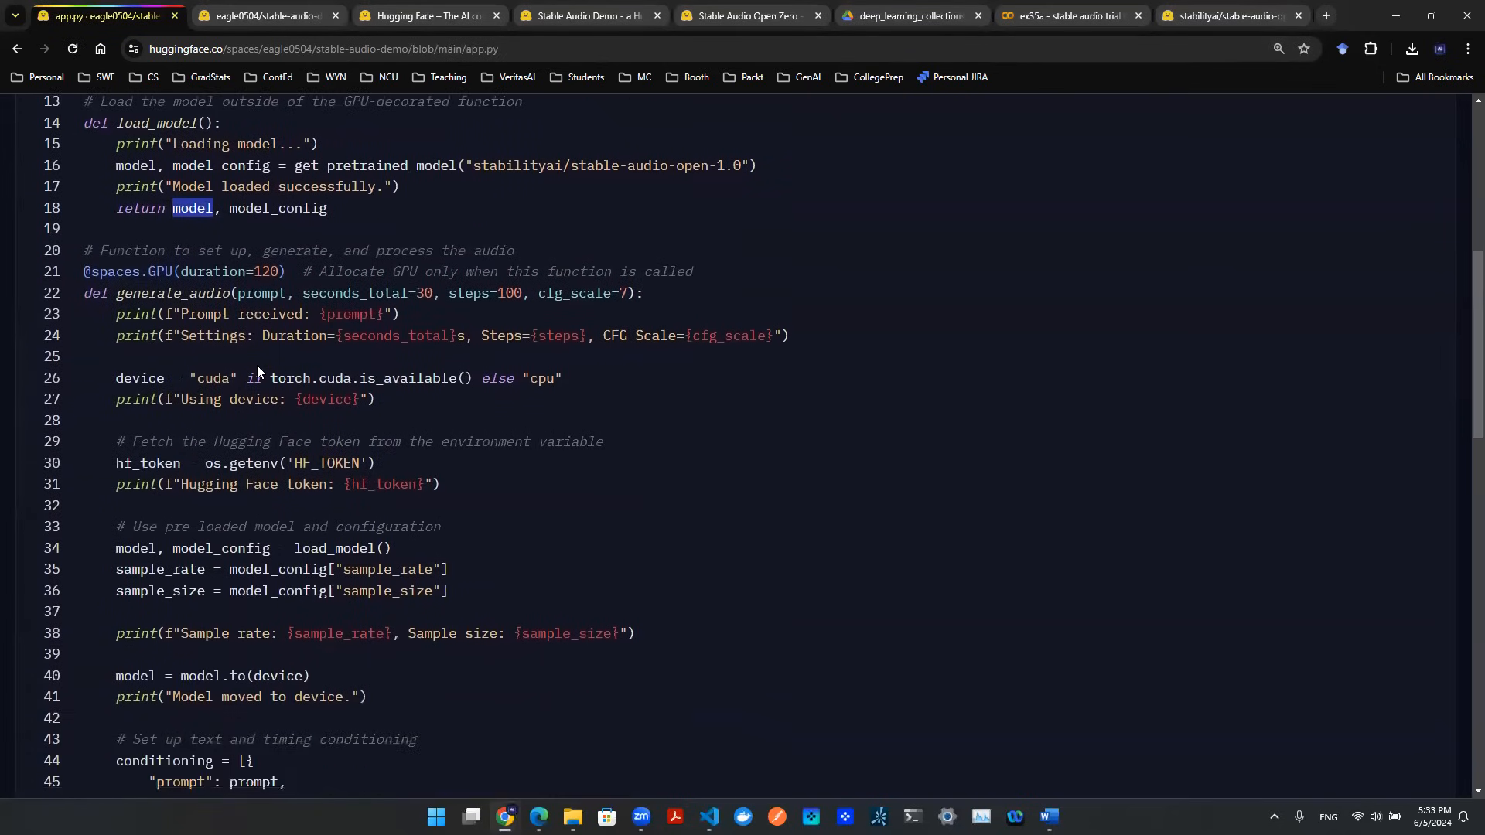
pyautogui.doubleClick(97, 293)
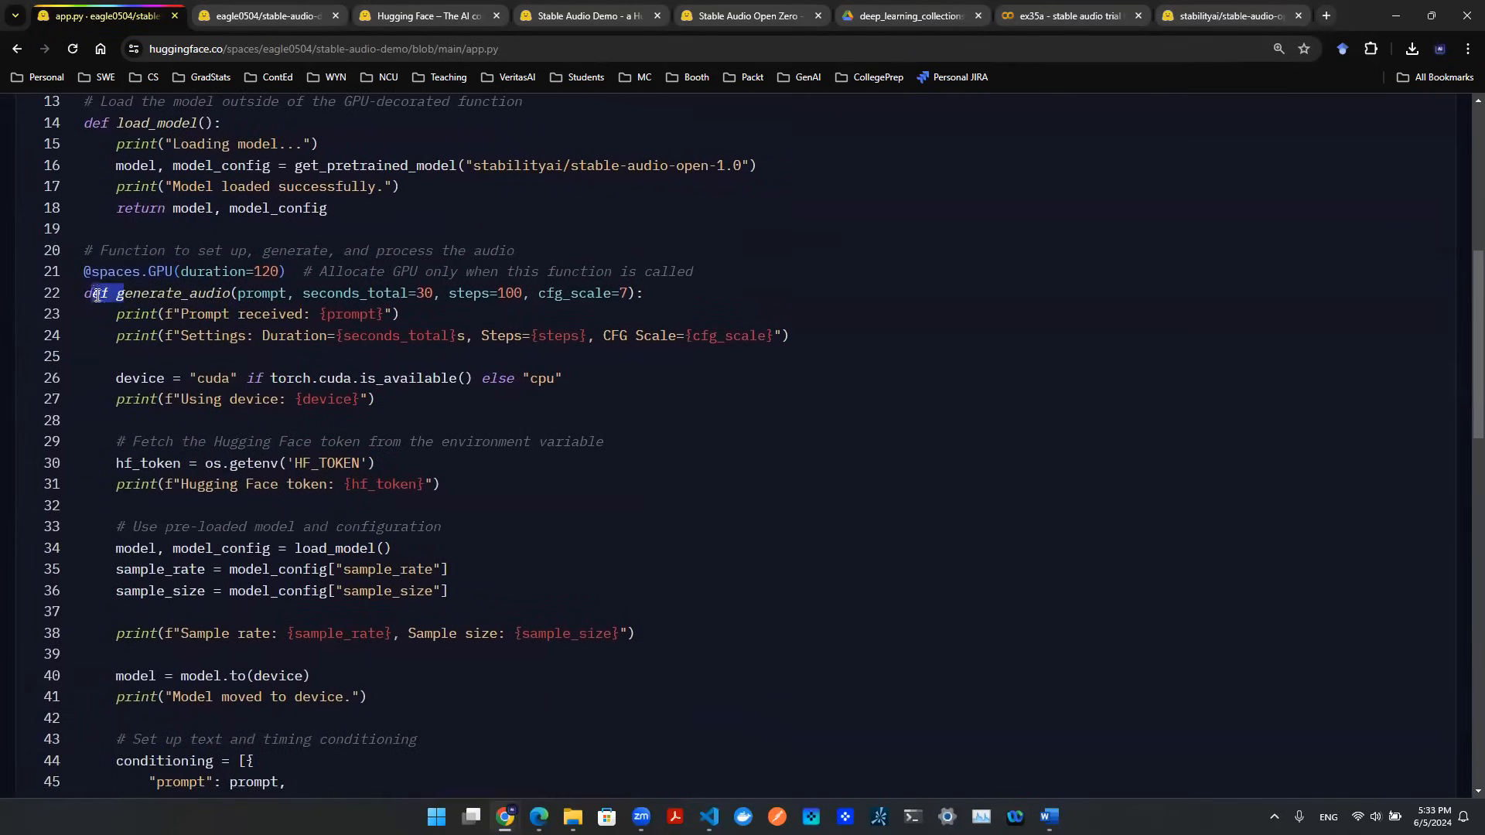
pyautogui.doubleClick(193, 293)
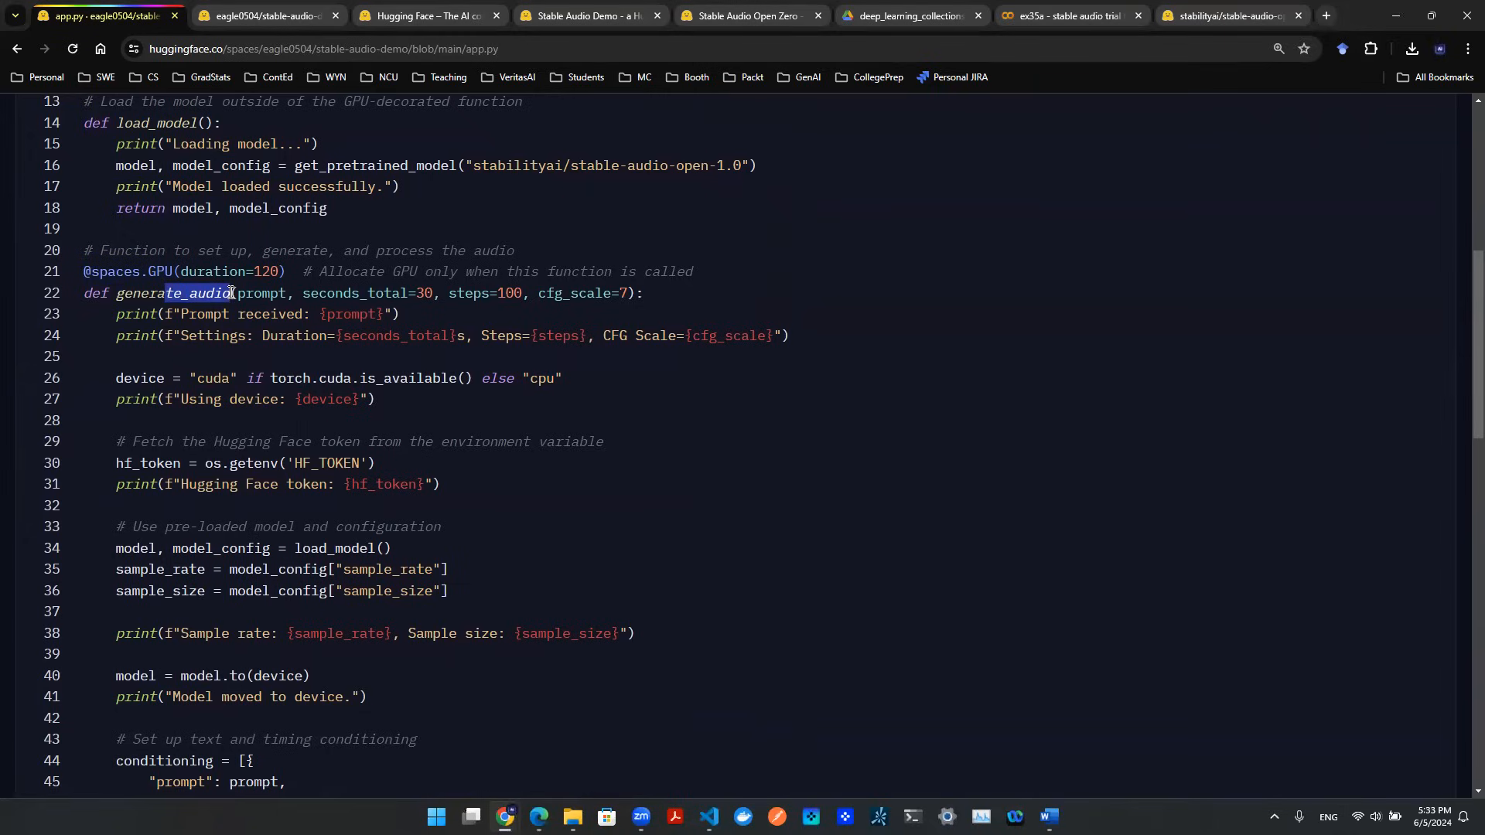
pyautogui.moveTo(237, 296)
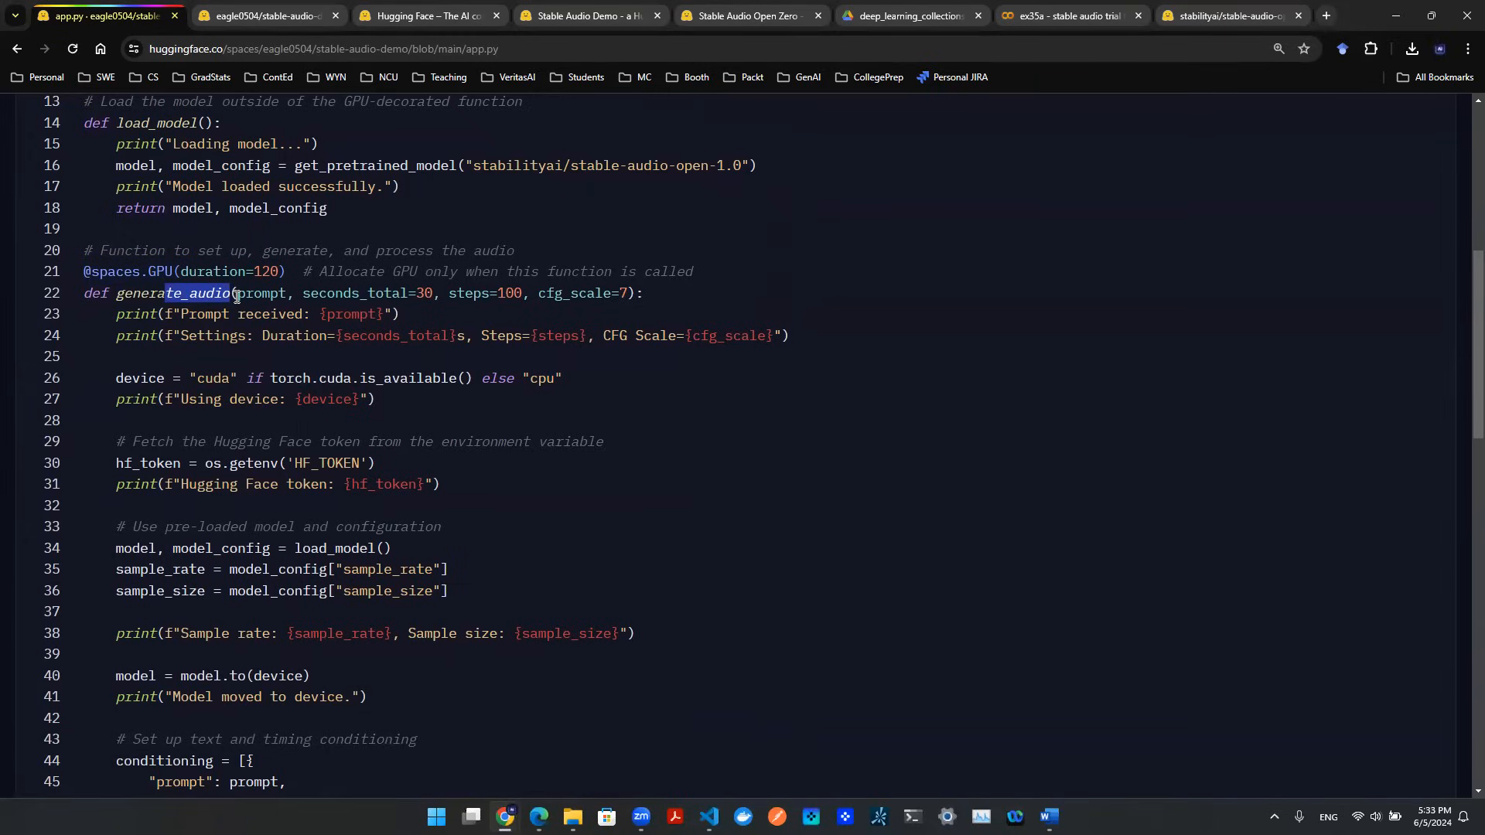
pyautogui.moveTo(411, 307)
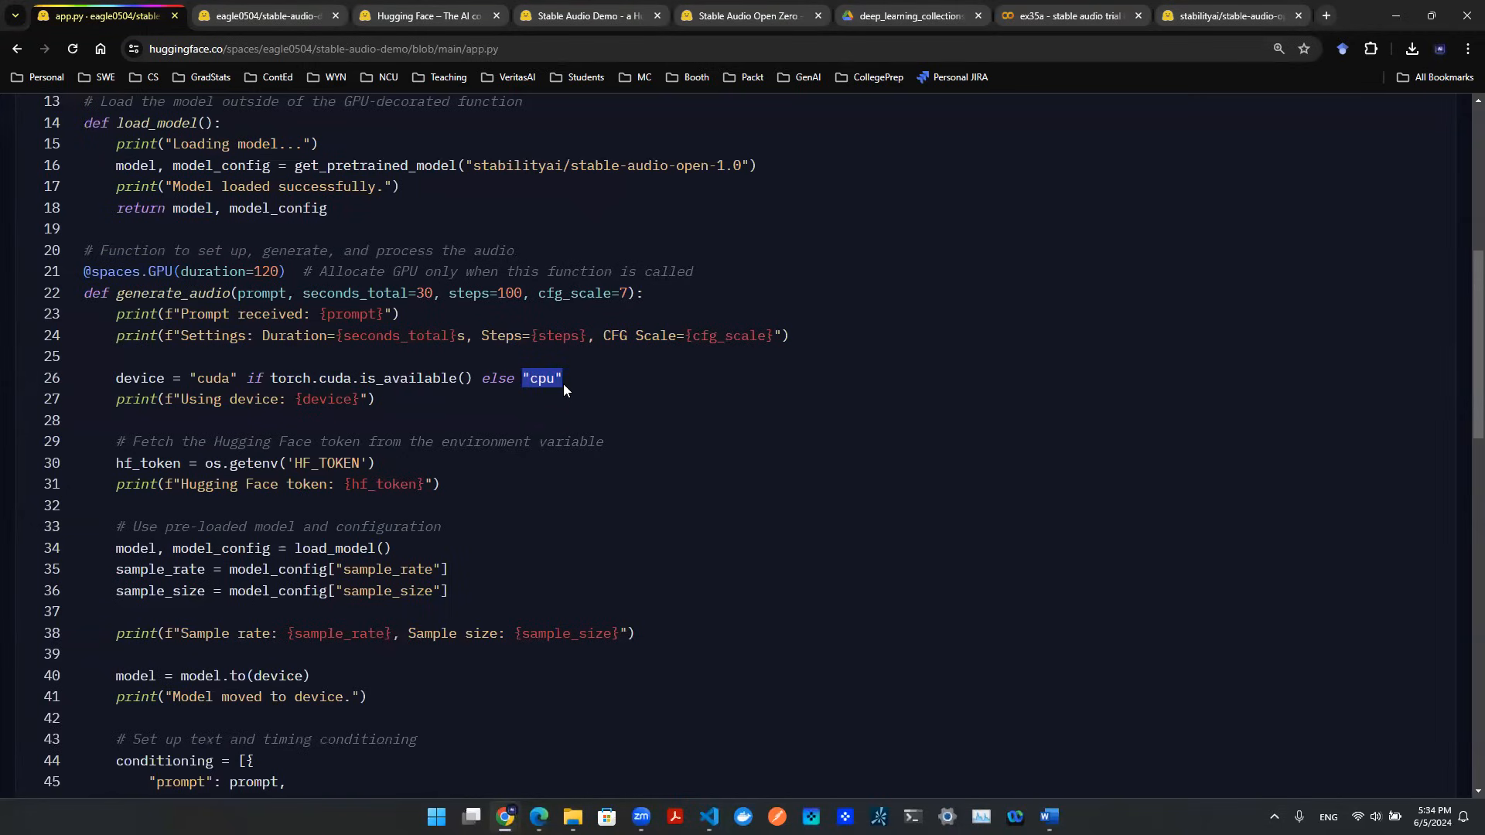
pyautogui.moveTo(553, 407)
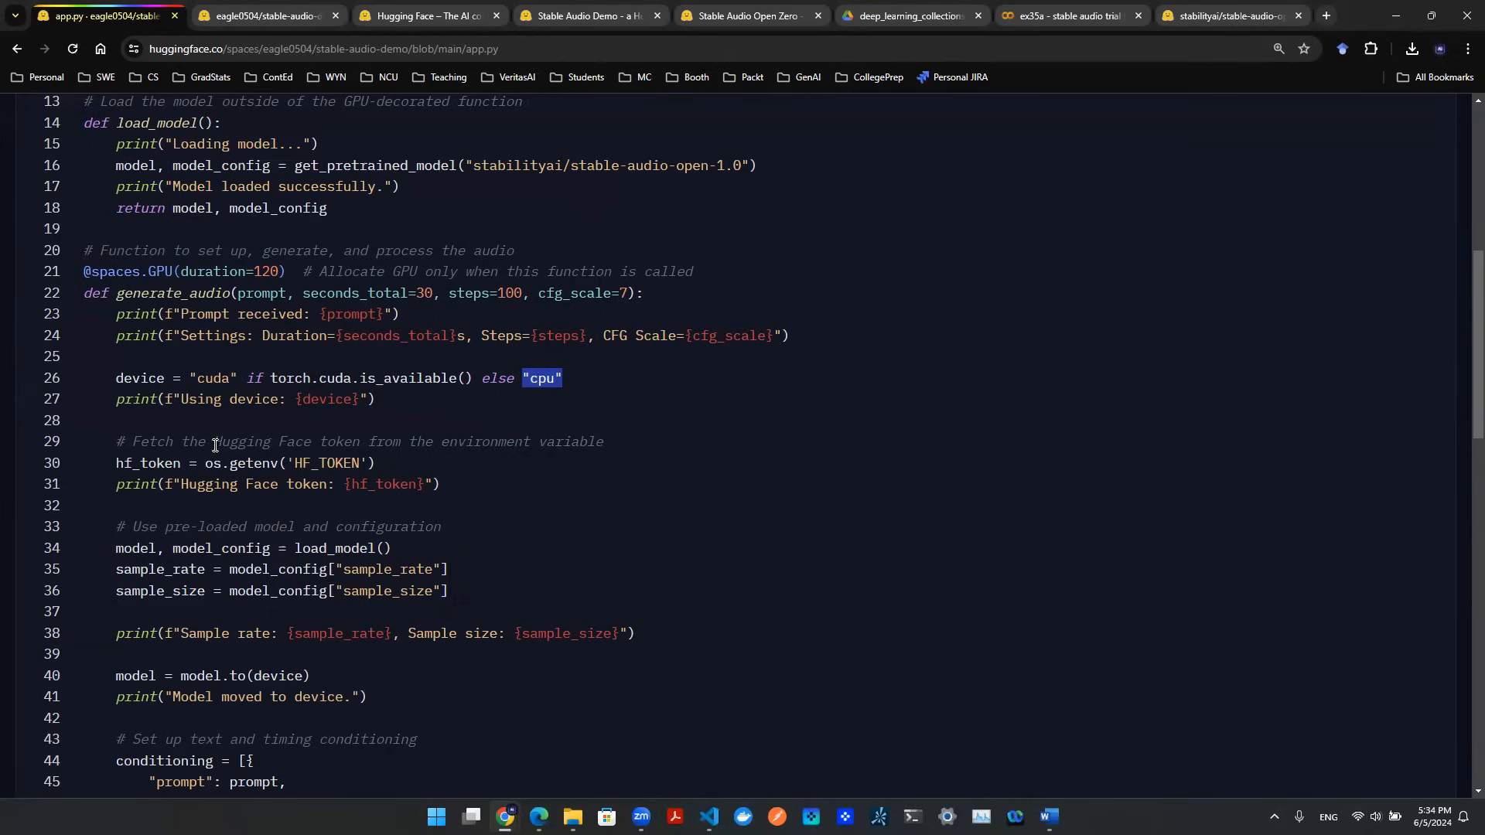
pyautogui.moveTo(212, 441); pyautogui.dragTo(451, 441)
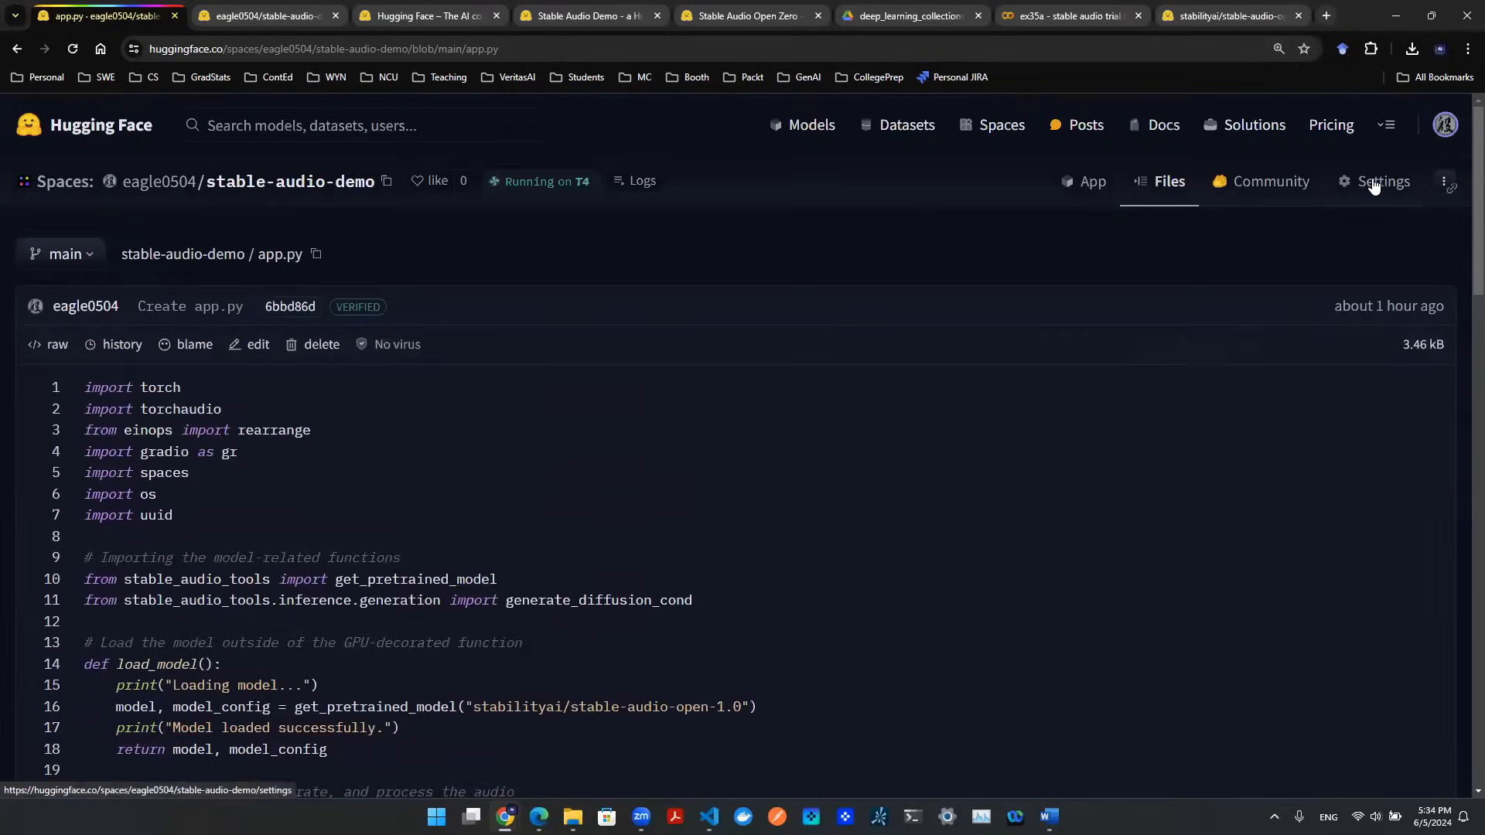
# Go to Settings' Variables and secrets, where HF_TOKEN is listed, and start a new secret.
pyautogui.click(1383, 181)
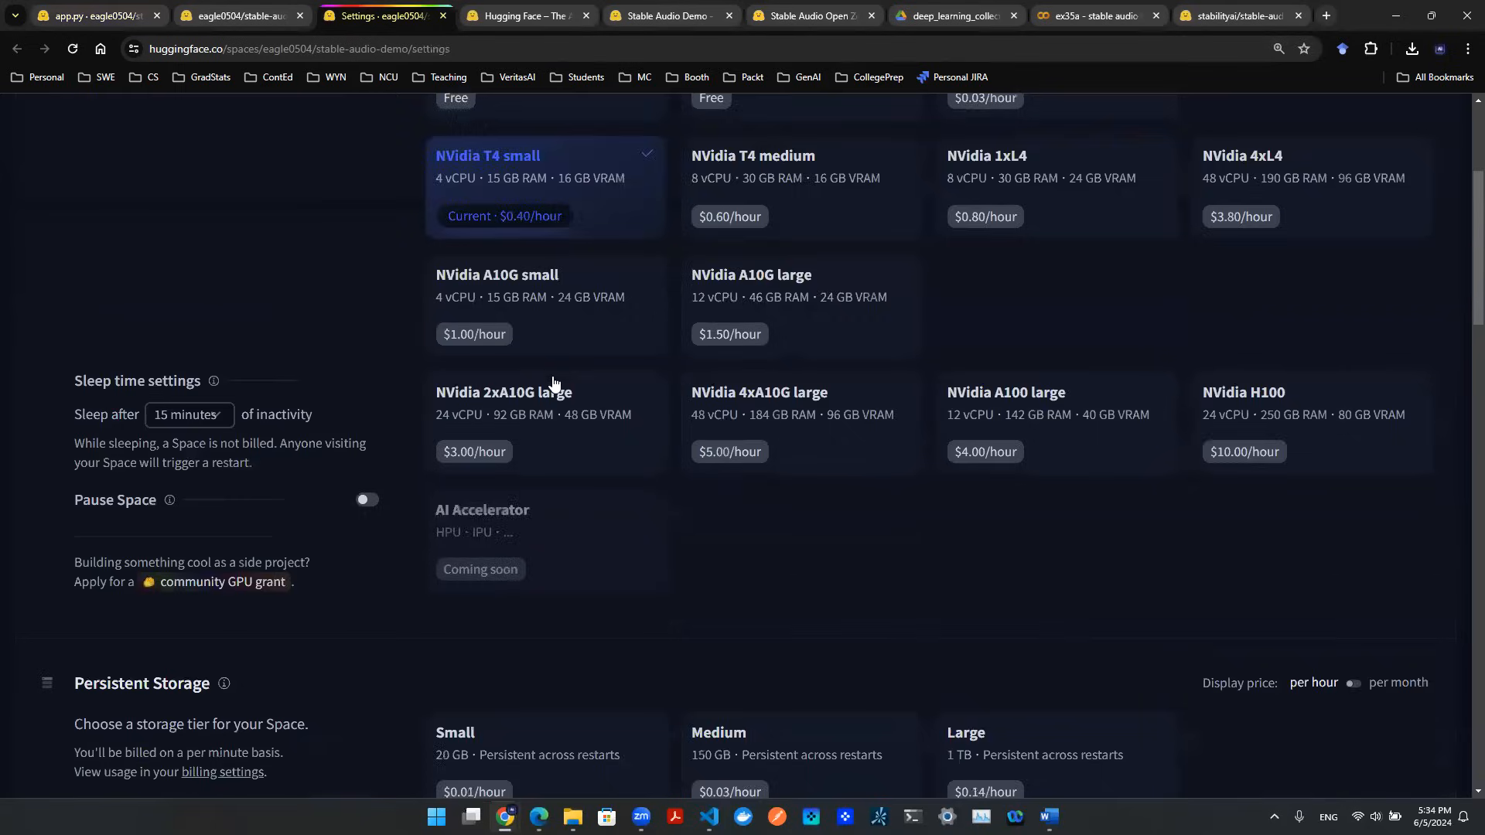
pyautogui.scroll(-3)
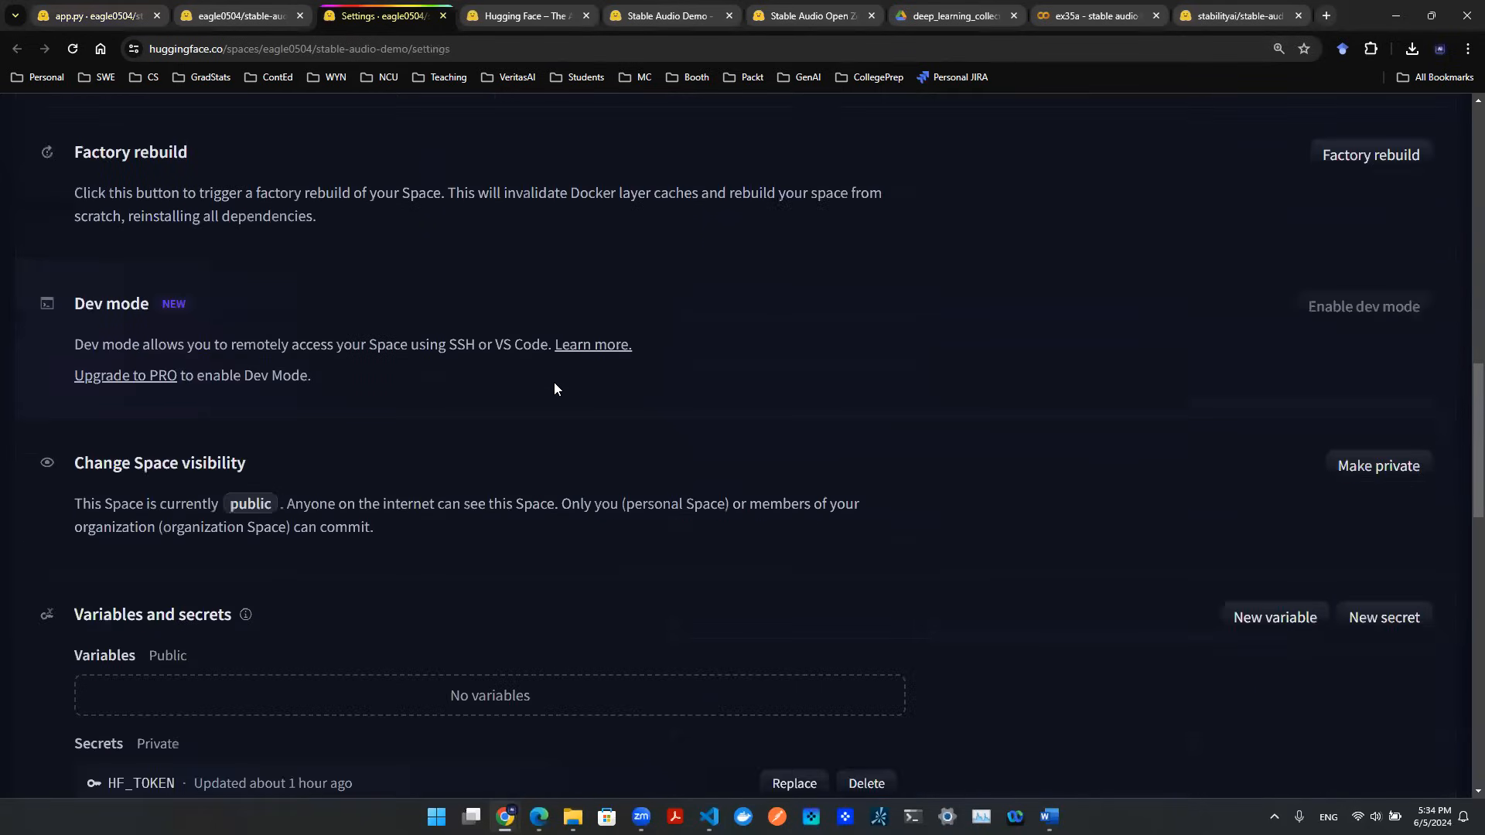
pyautogui.scroll(-3)
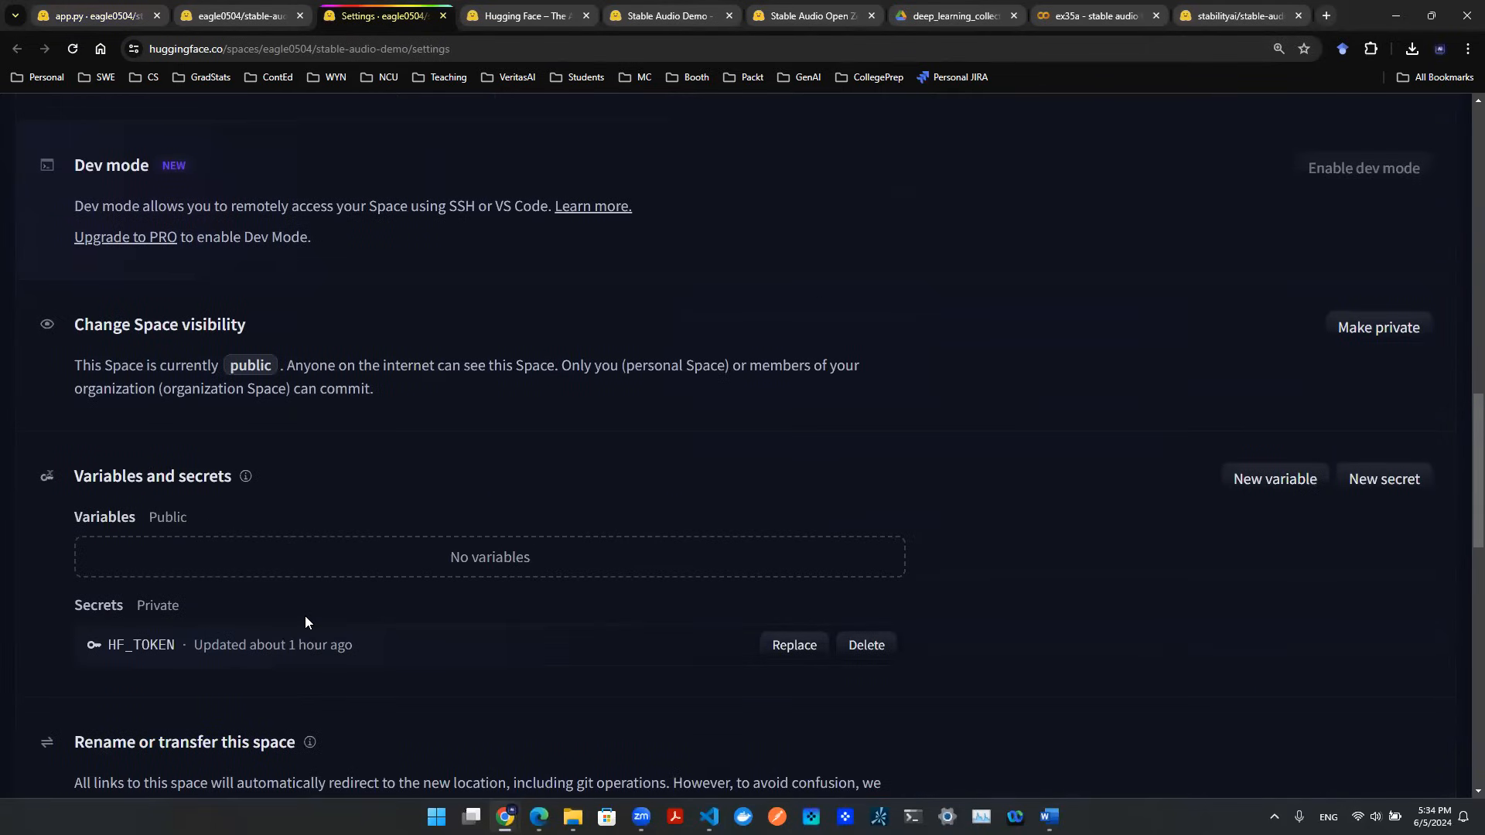
pyautogui.moveTo(1384, 485)
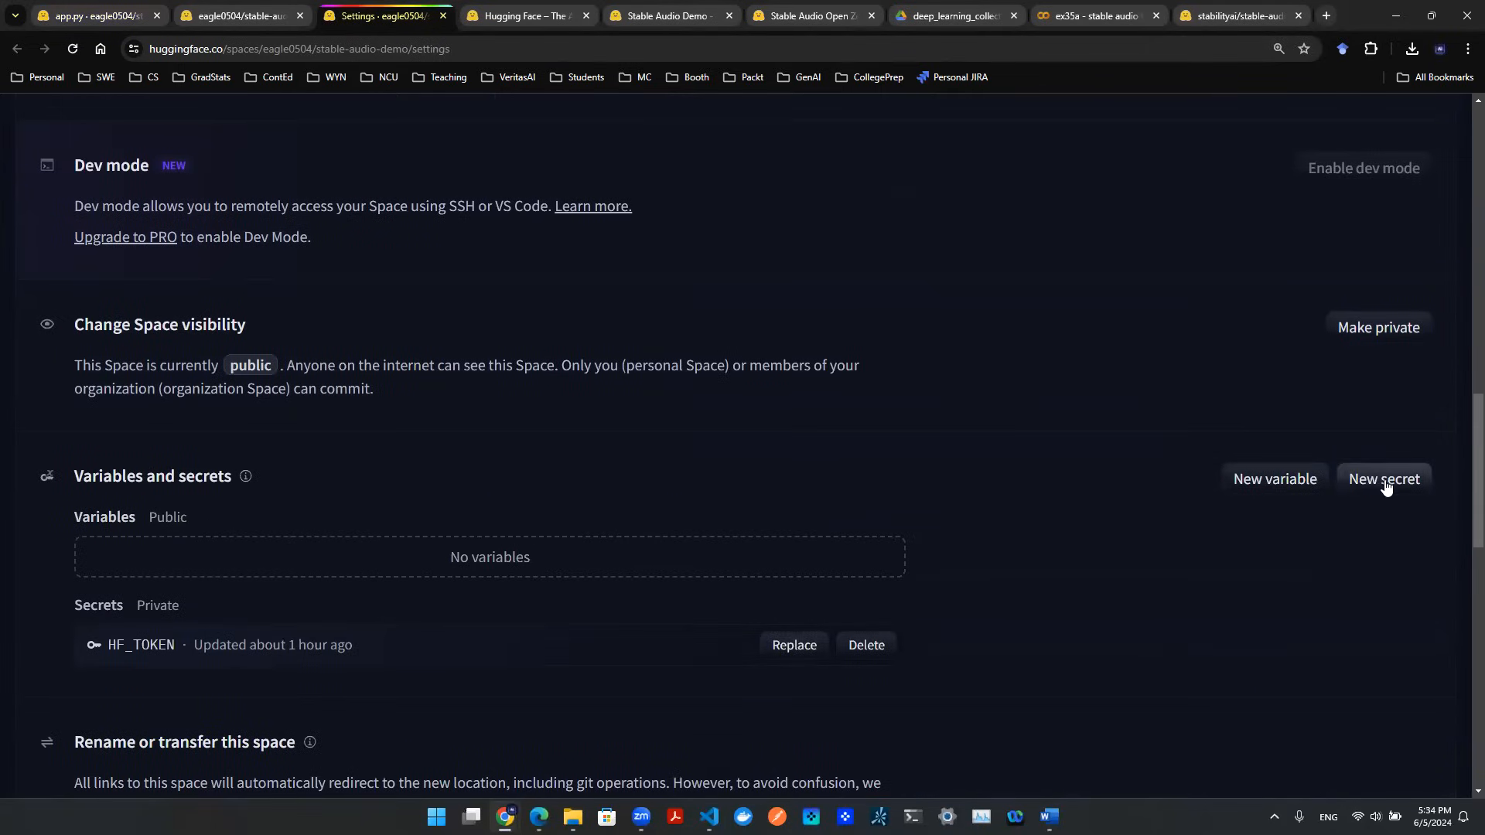
pyautogui.click(1384, 479)
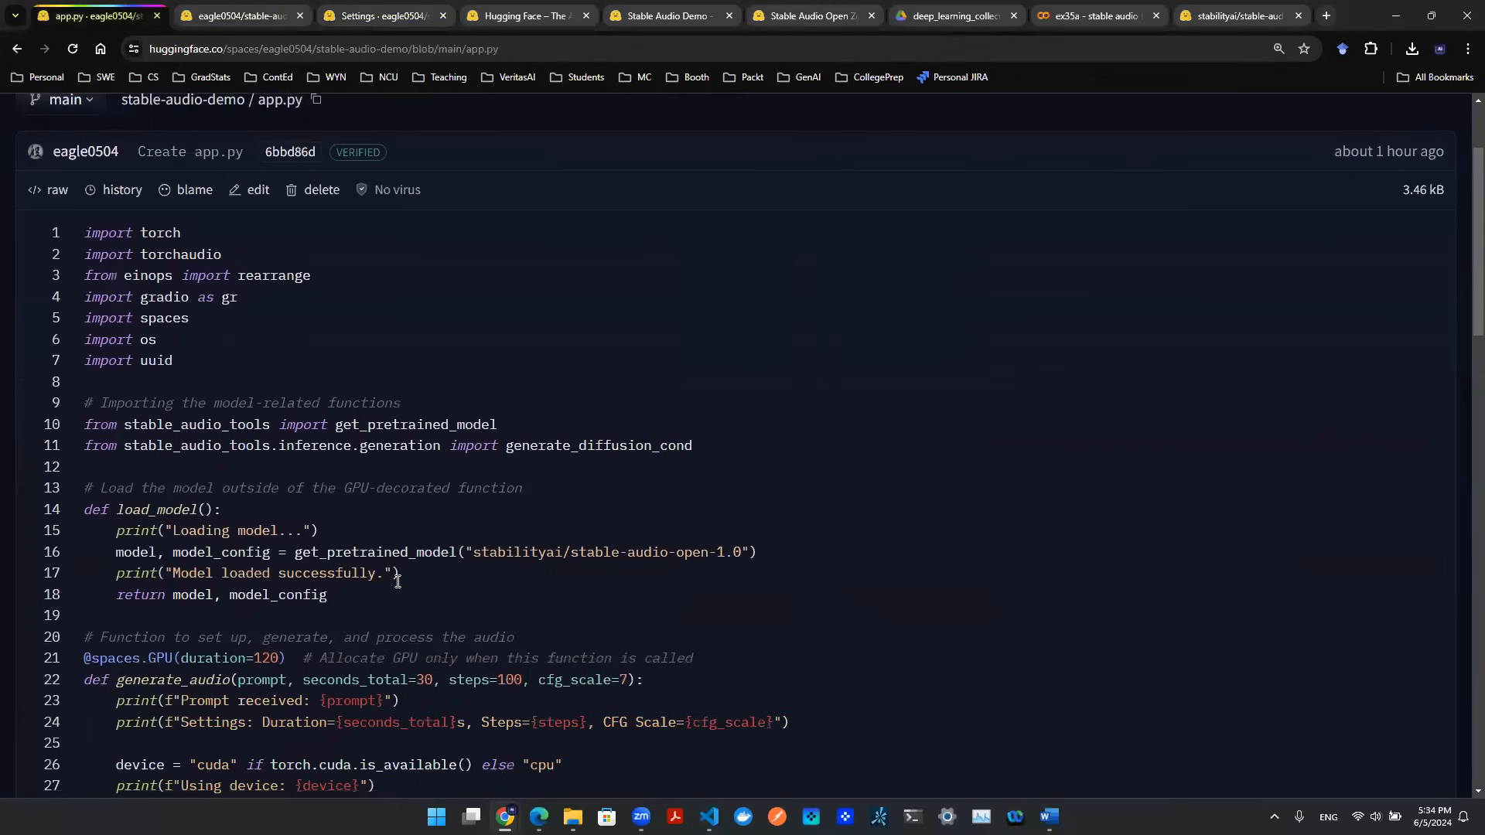
pyautogui.scroll(-3)
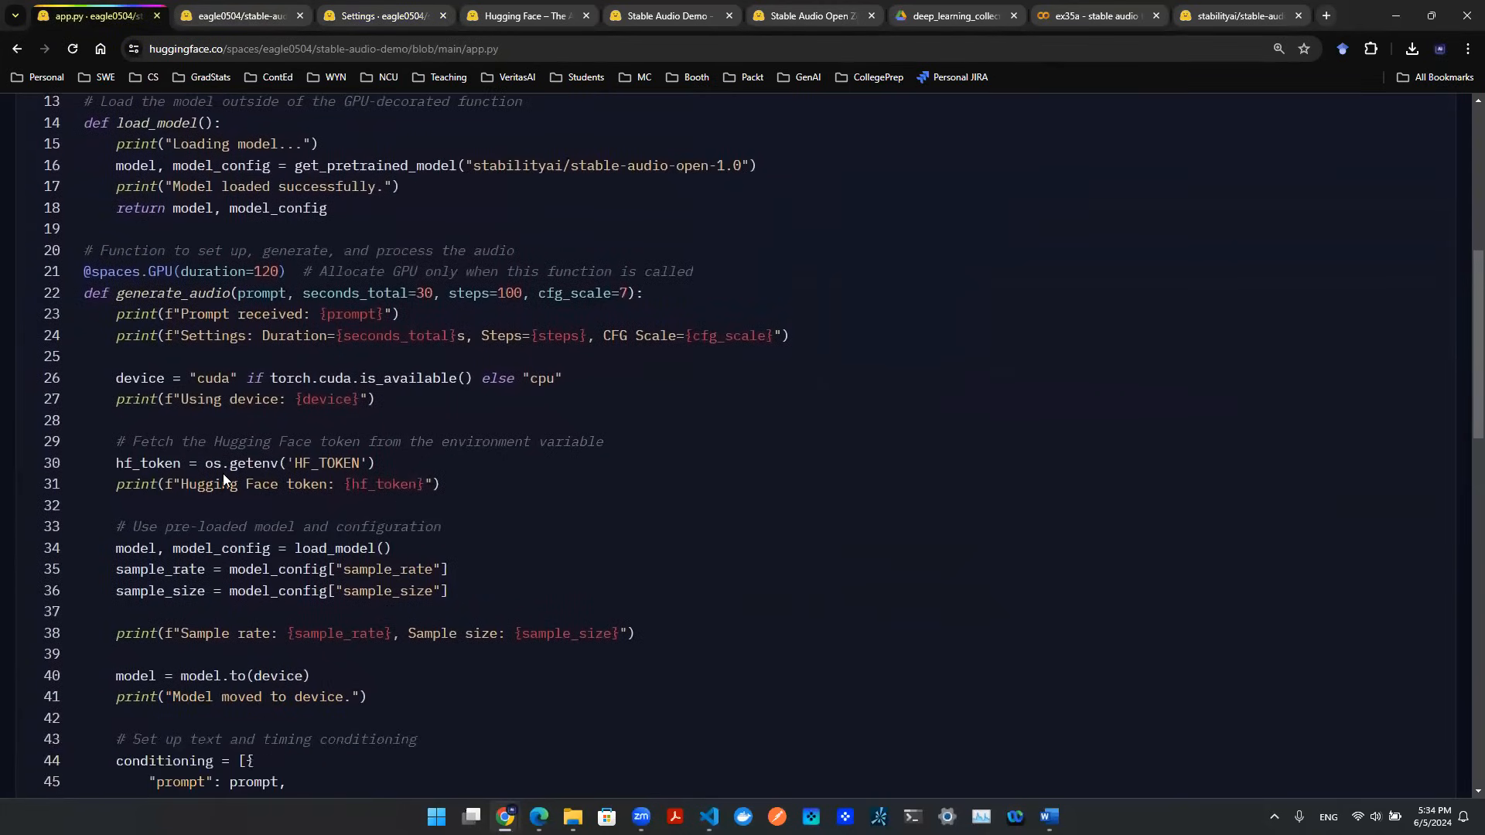
pyautogui.doubleClick(240, 463)
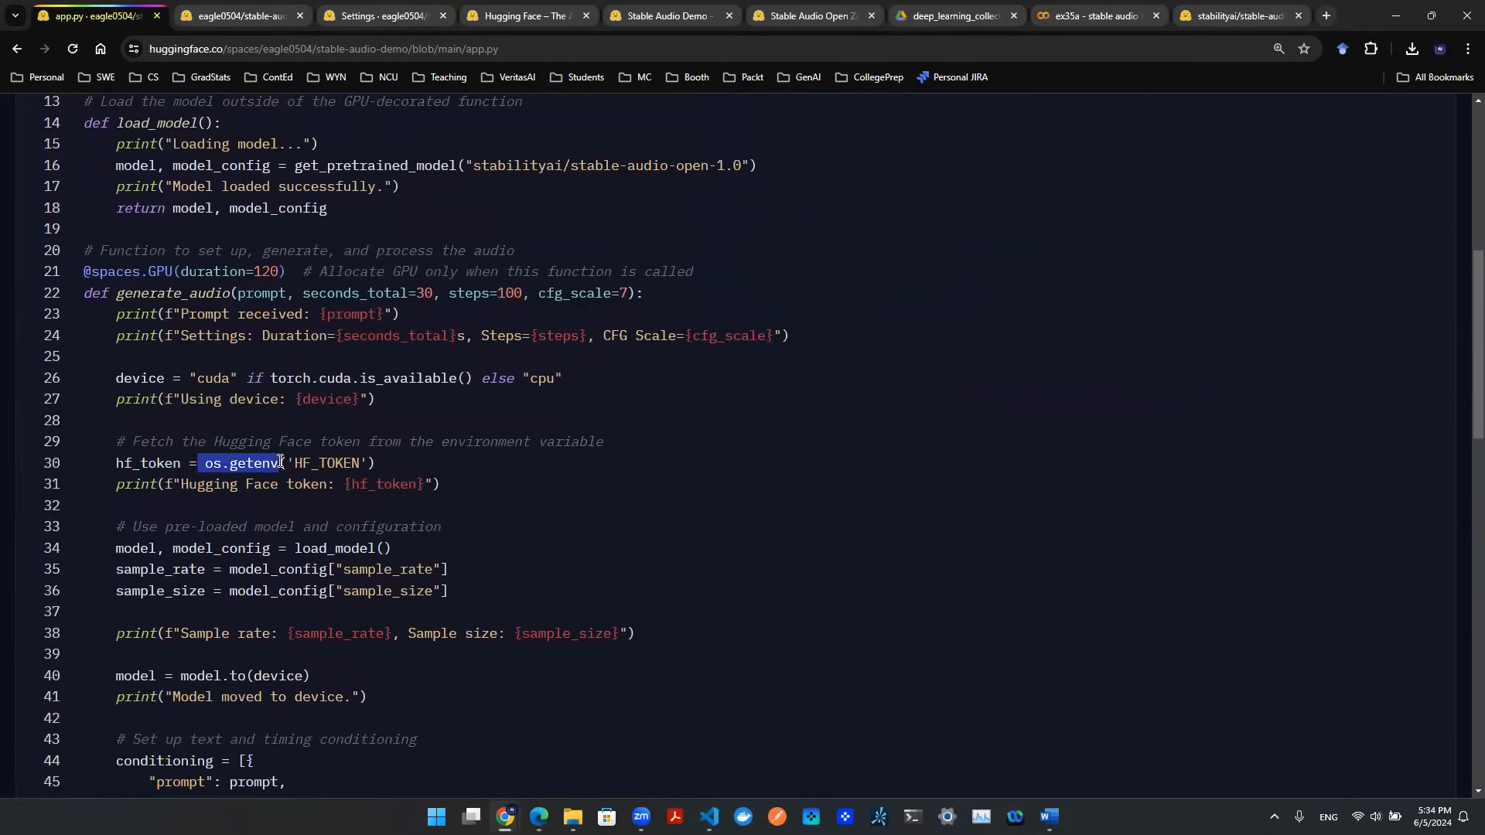
pyautogui.doubleClick(324, 463)
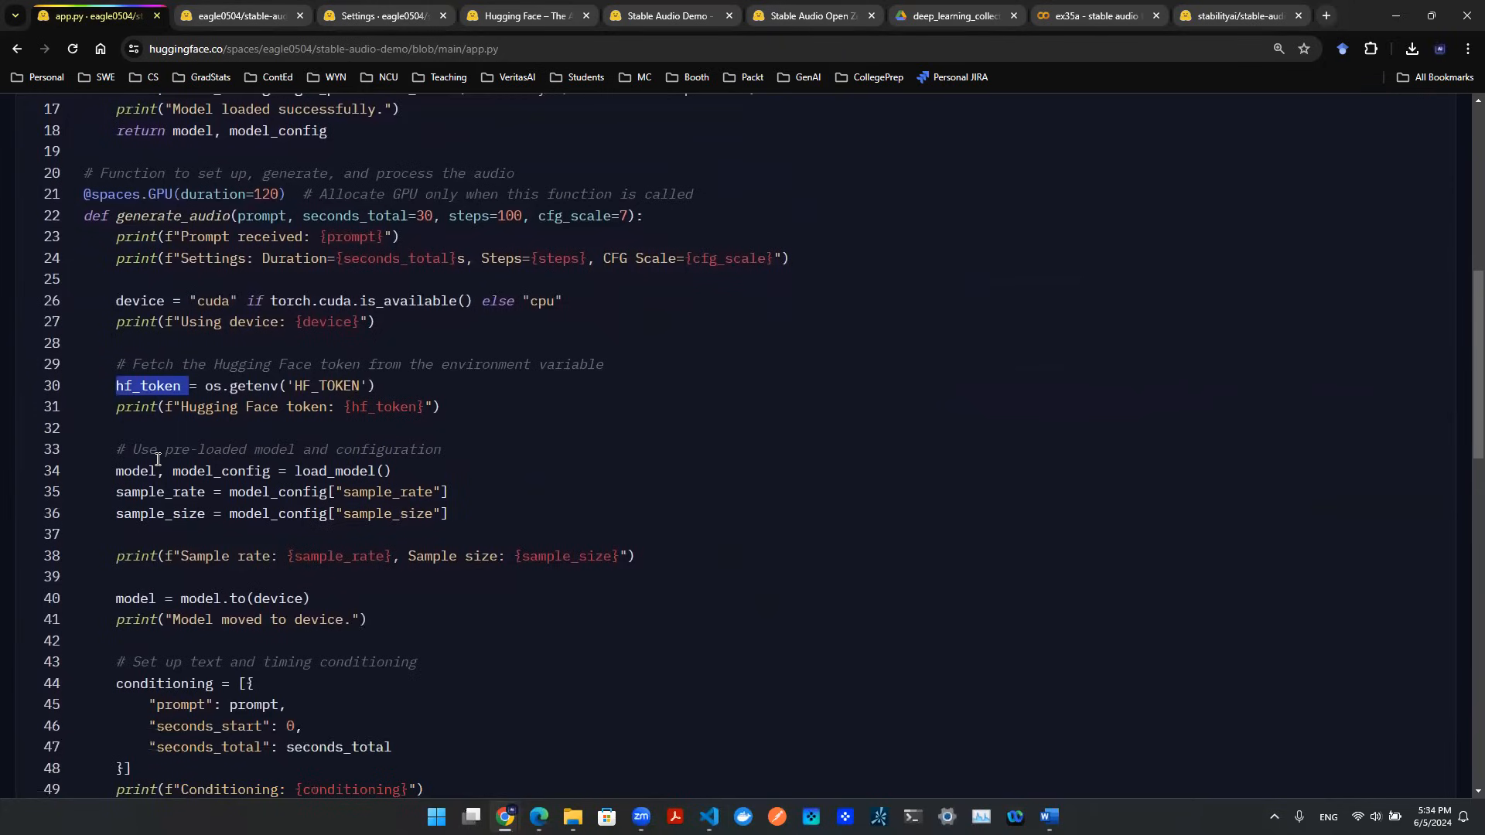
pyautogui.scroll(-3)
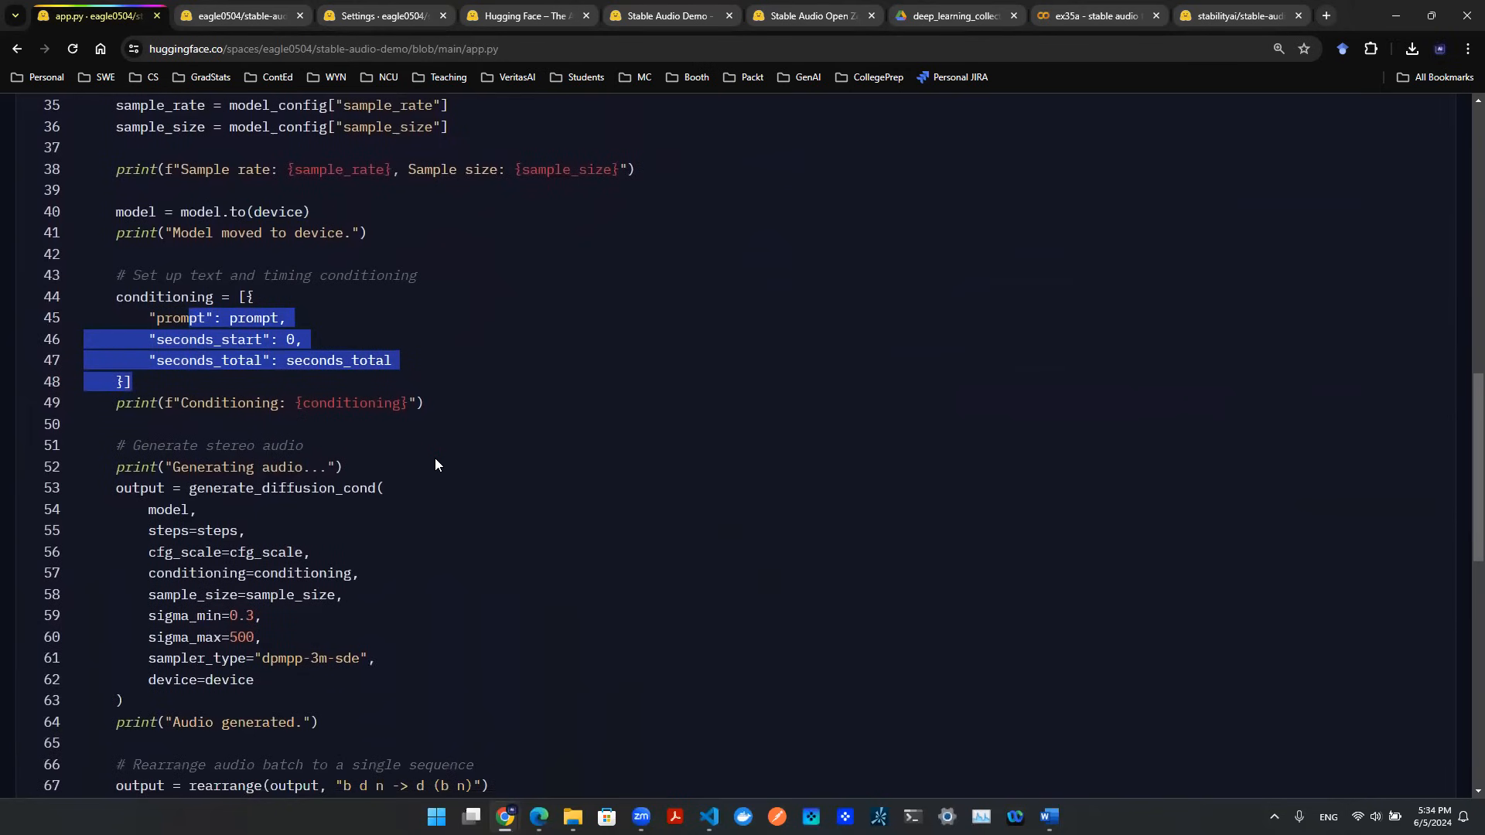
pyautogui.scroll(-3)
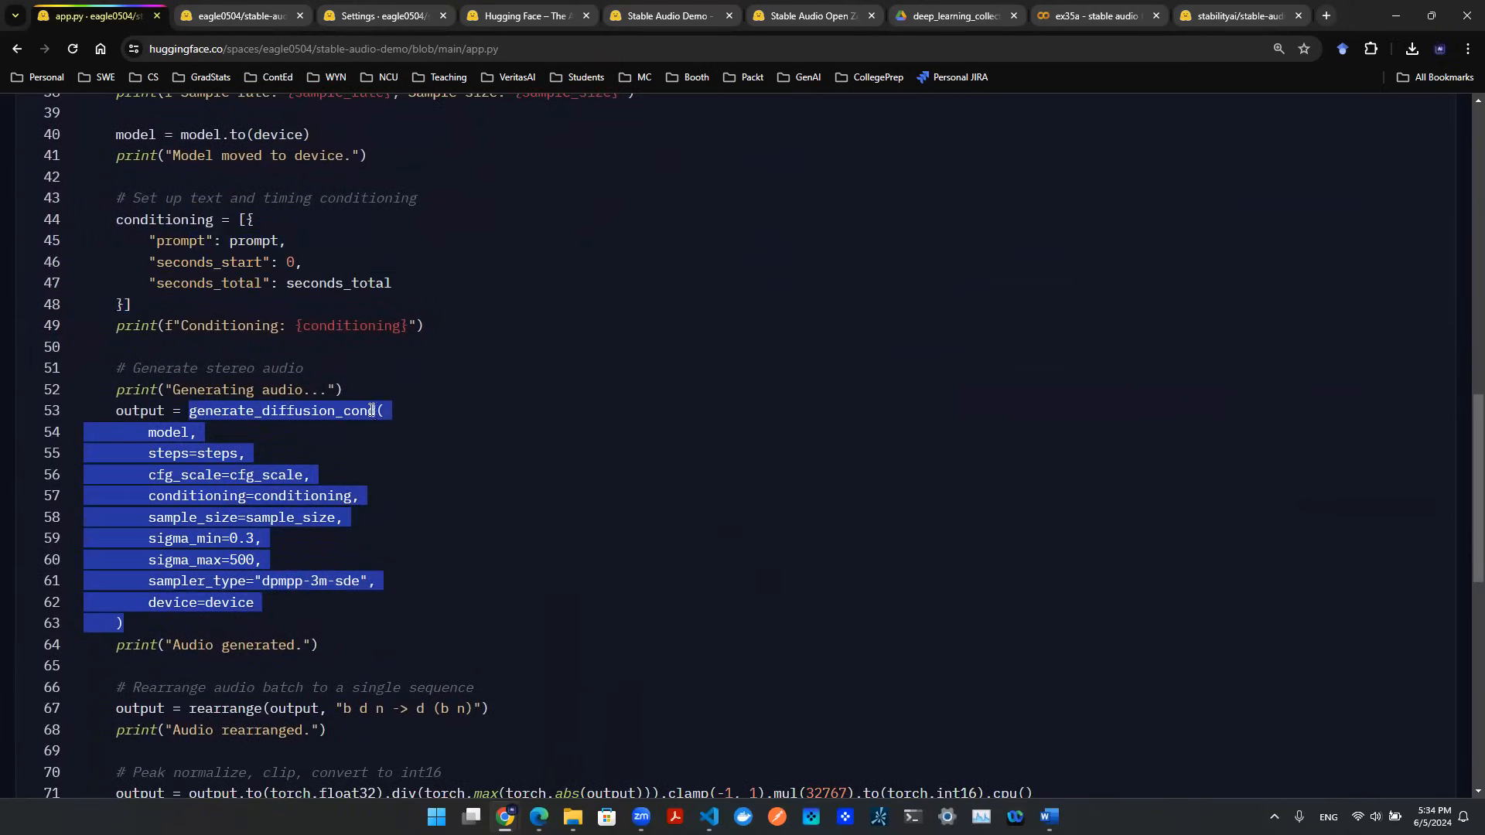
pyautogui.moveTo(277, 447)
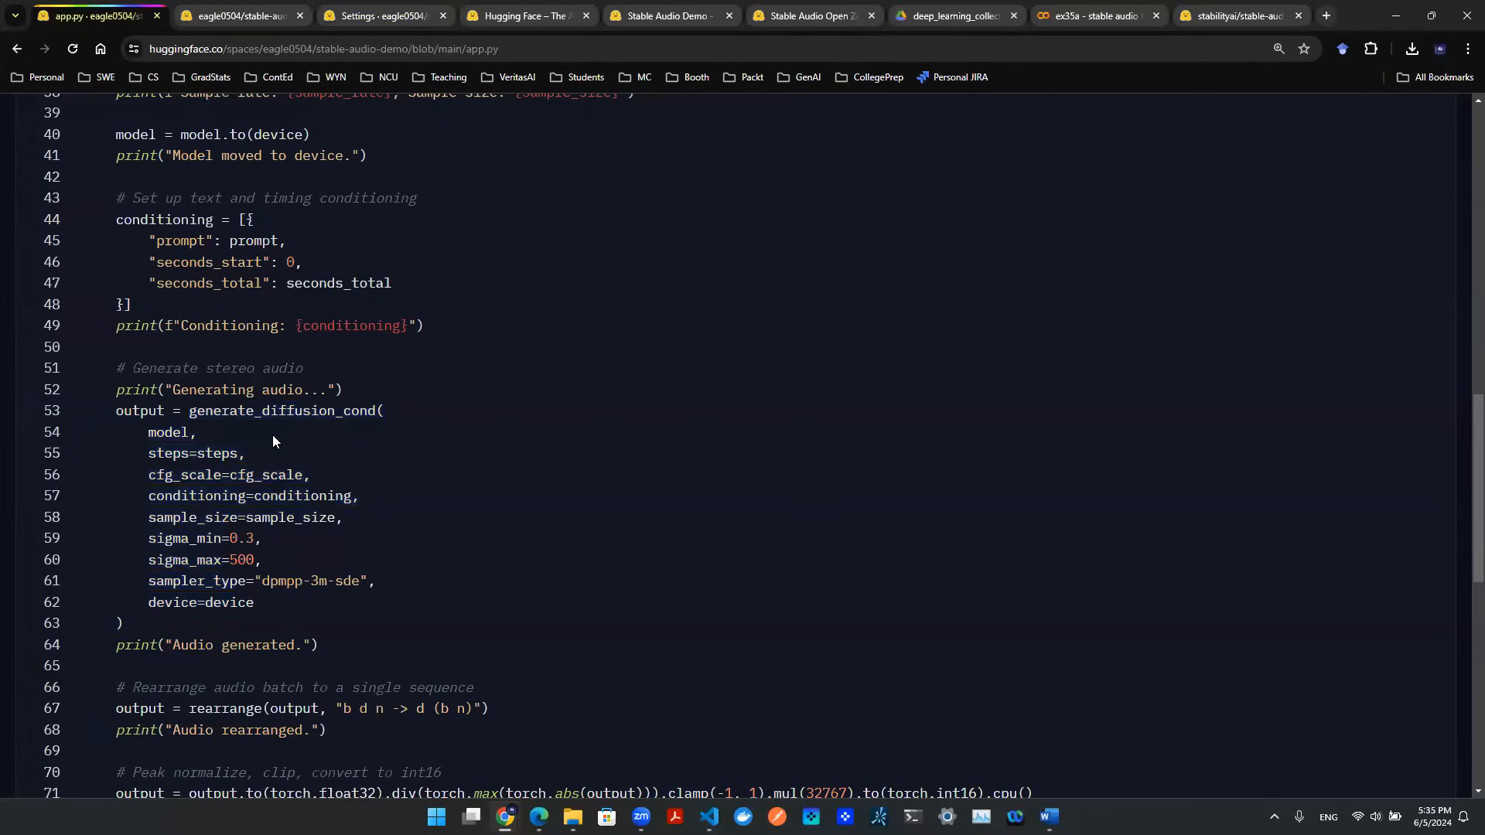
pyautogui.doubleClick(167, 432)
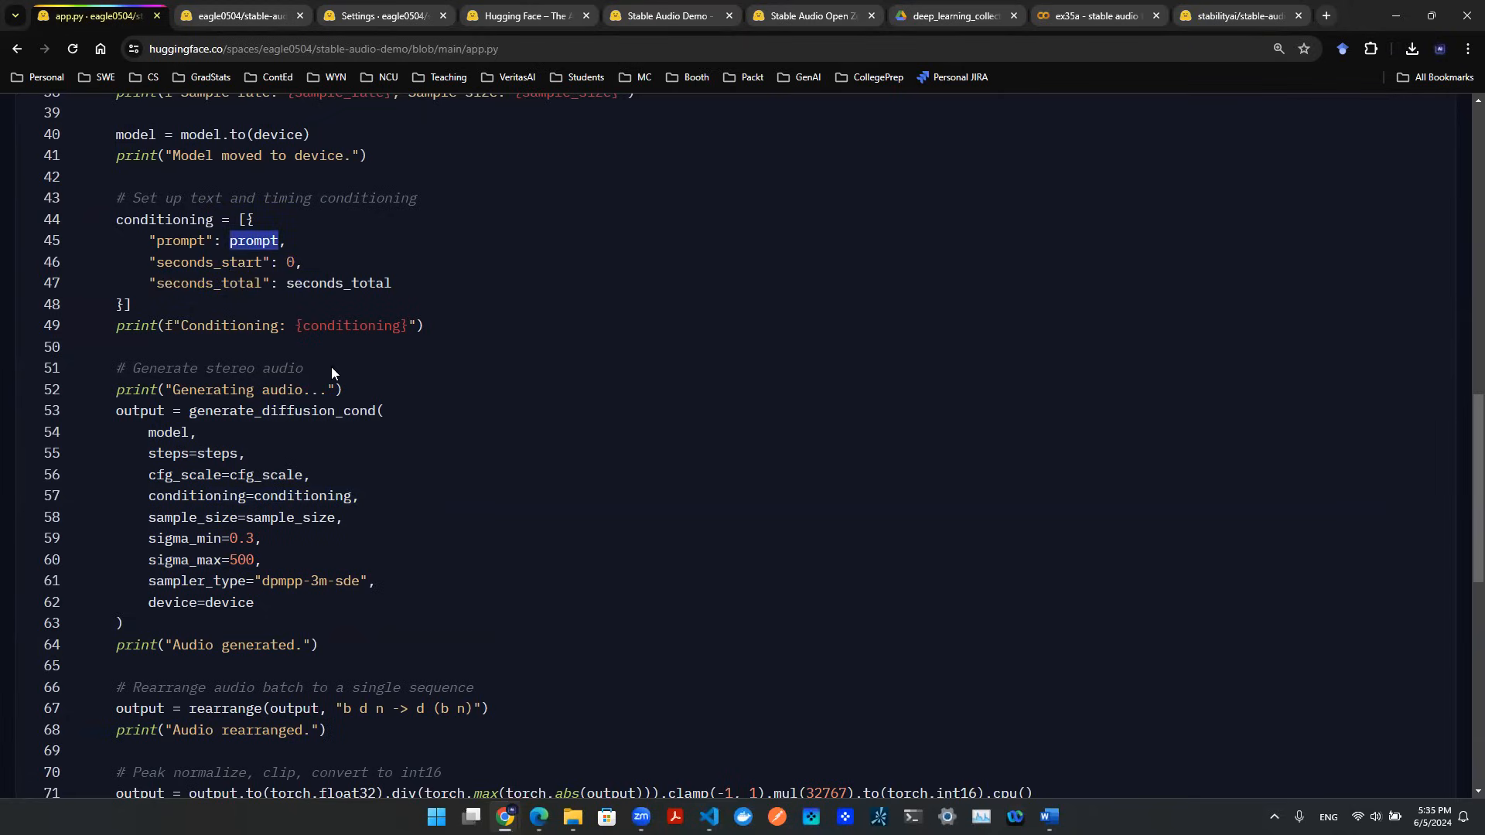
pyautogui.doubleClick(280, 411)
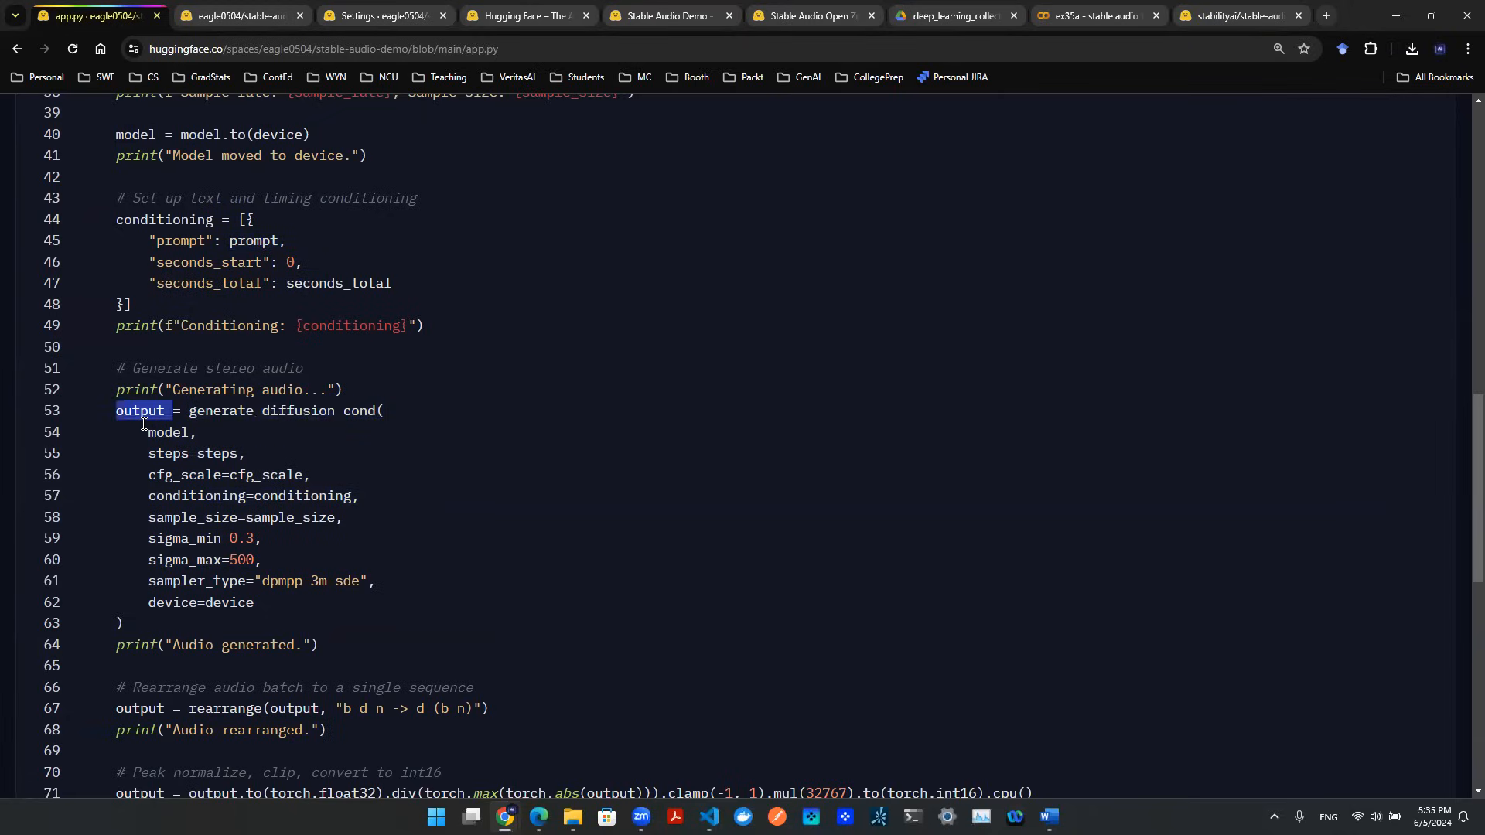
pyautogui.scroll(-3)
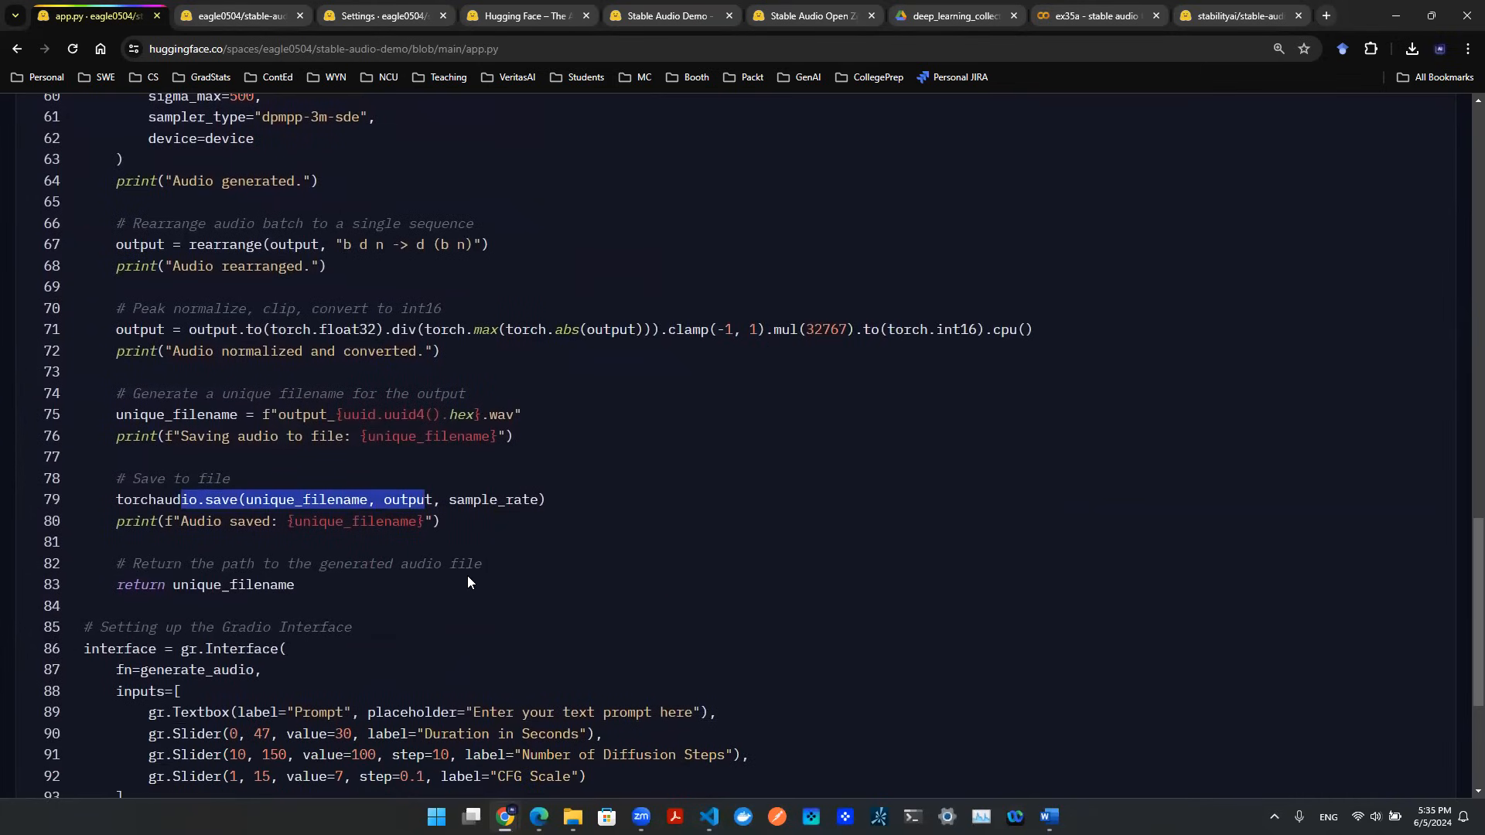
pyautogui.moveTo(356, 556)
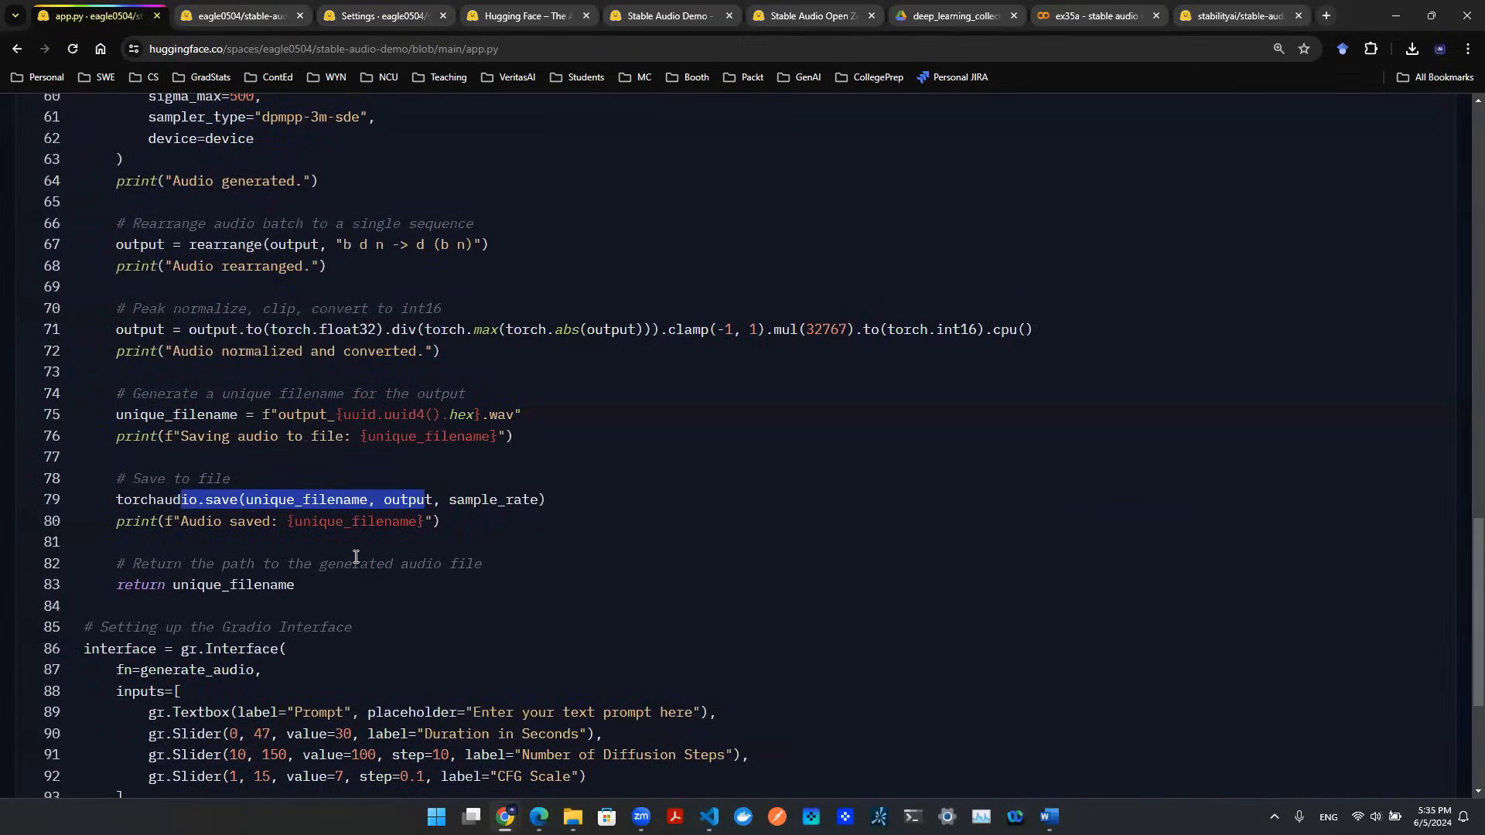
pyautogui.scroll(3)
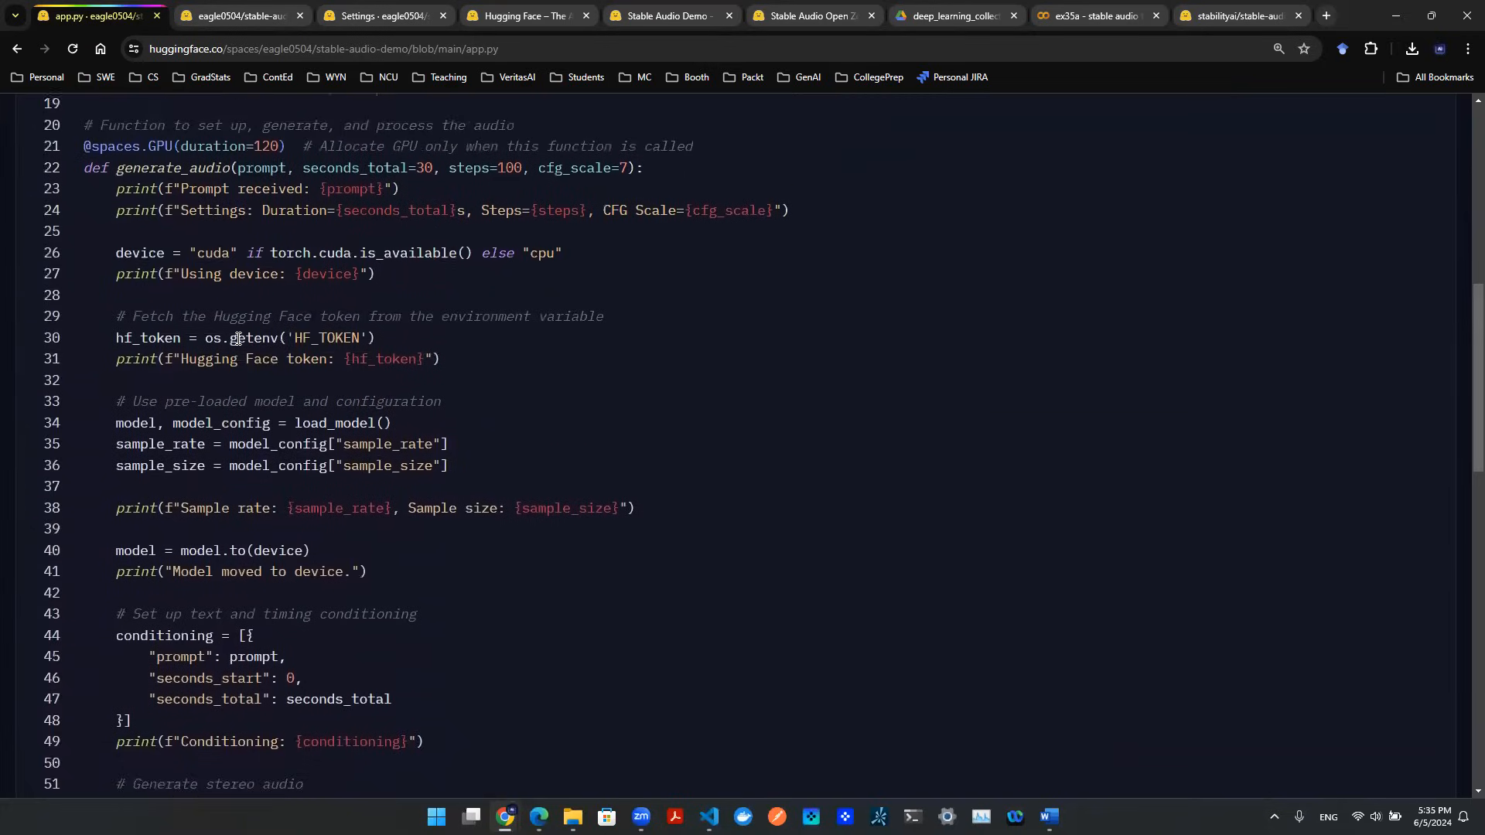
pyautogui.scroll(-3)
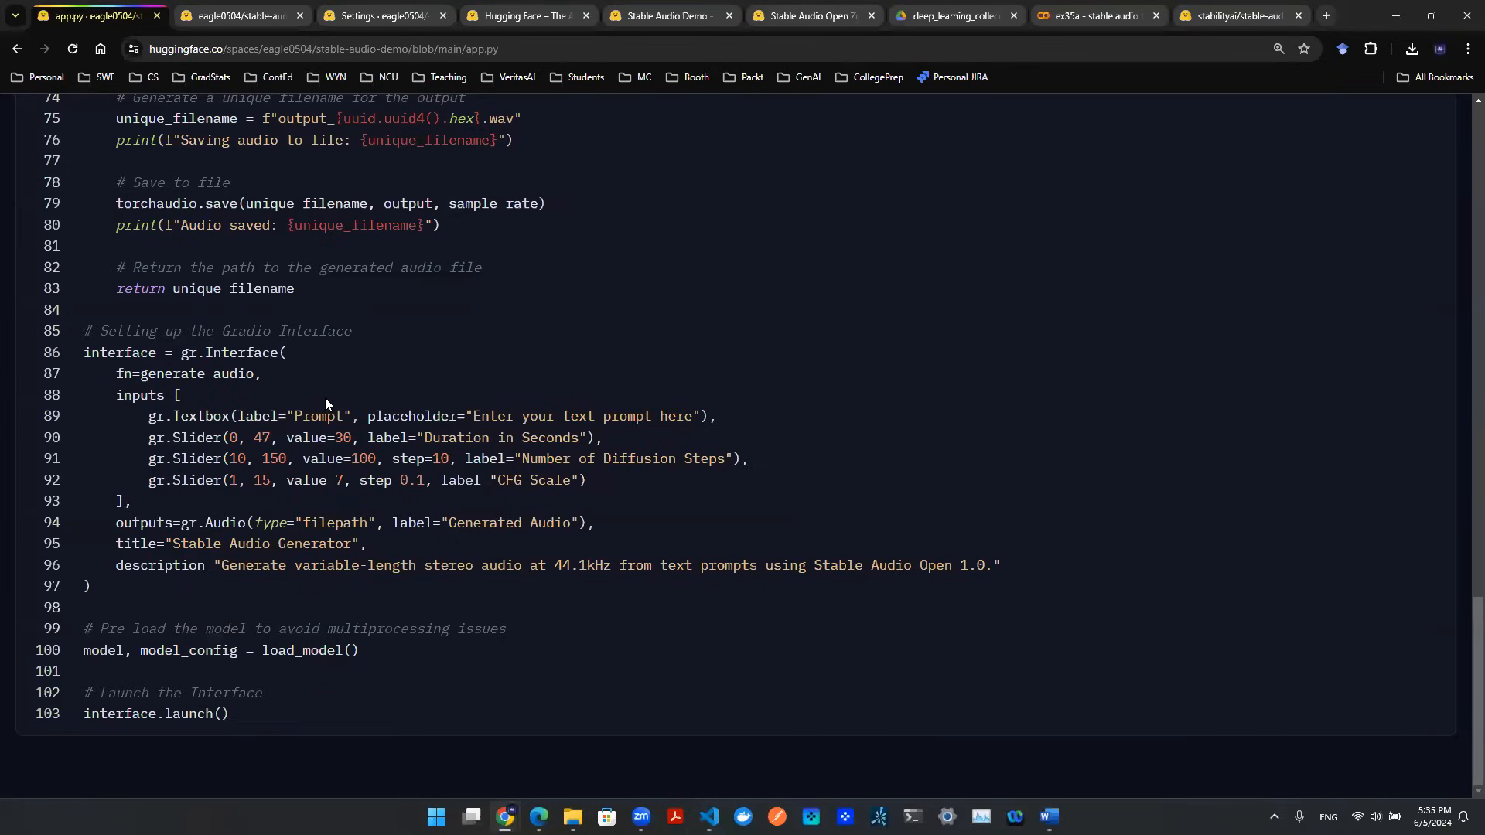
pyautogui.moveTo(307, 403)
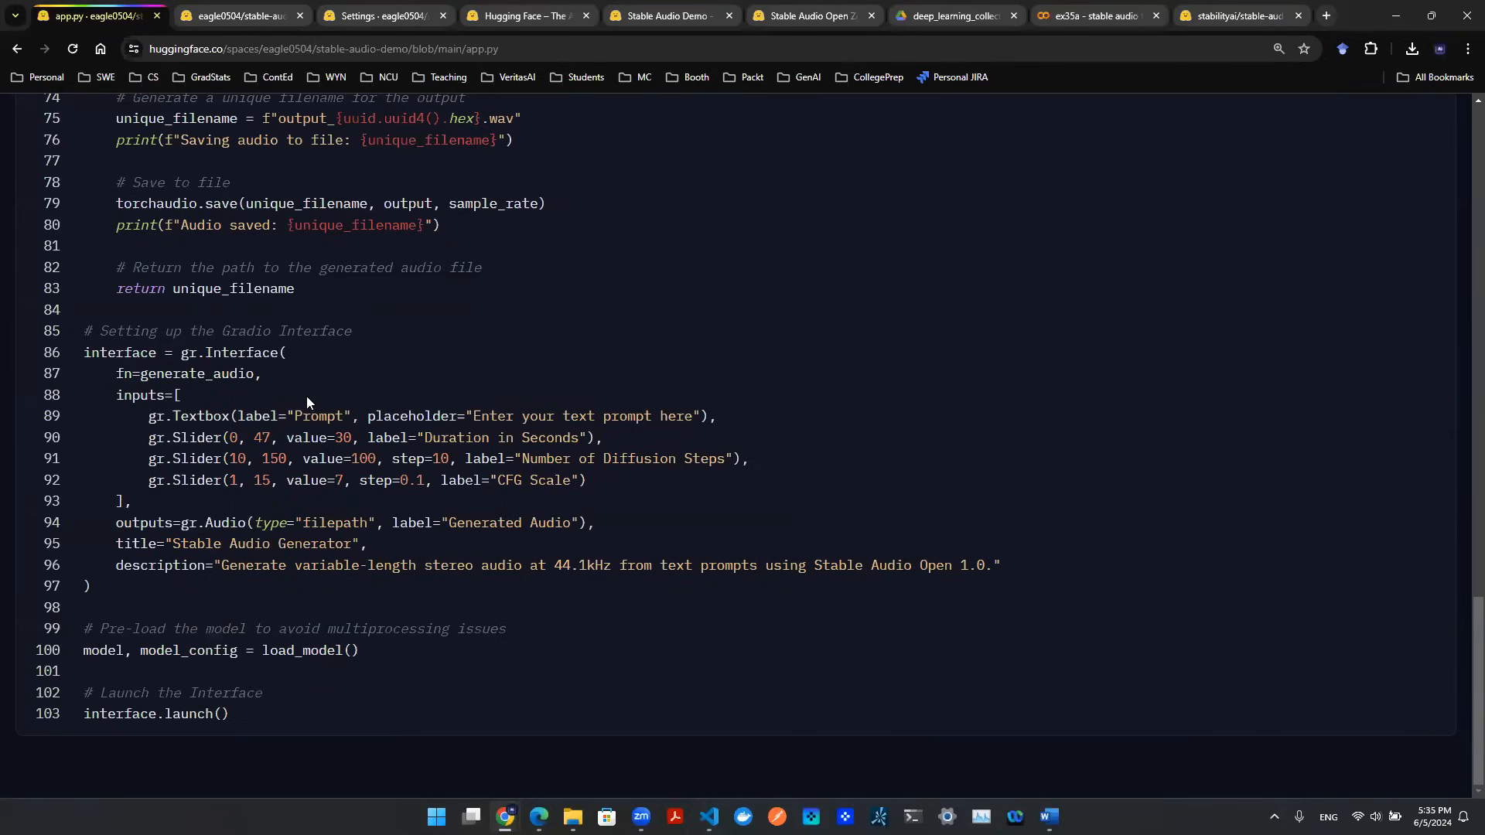
# Highlight the gr.Interface inputs list and its four input component lines.
pyautogui.doubleClick(240, 331)
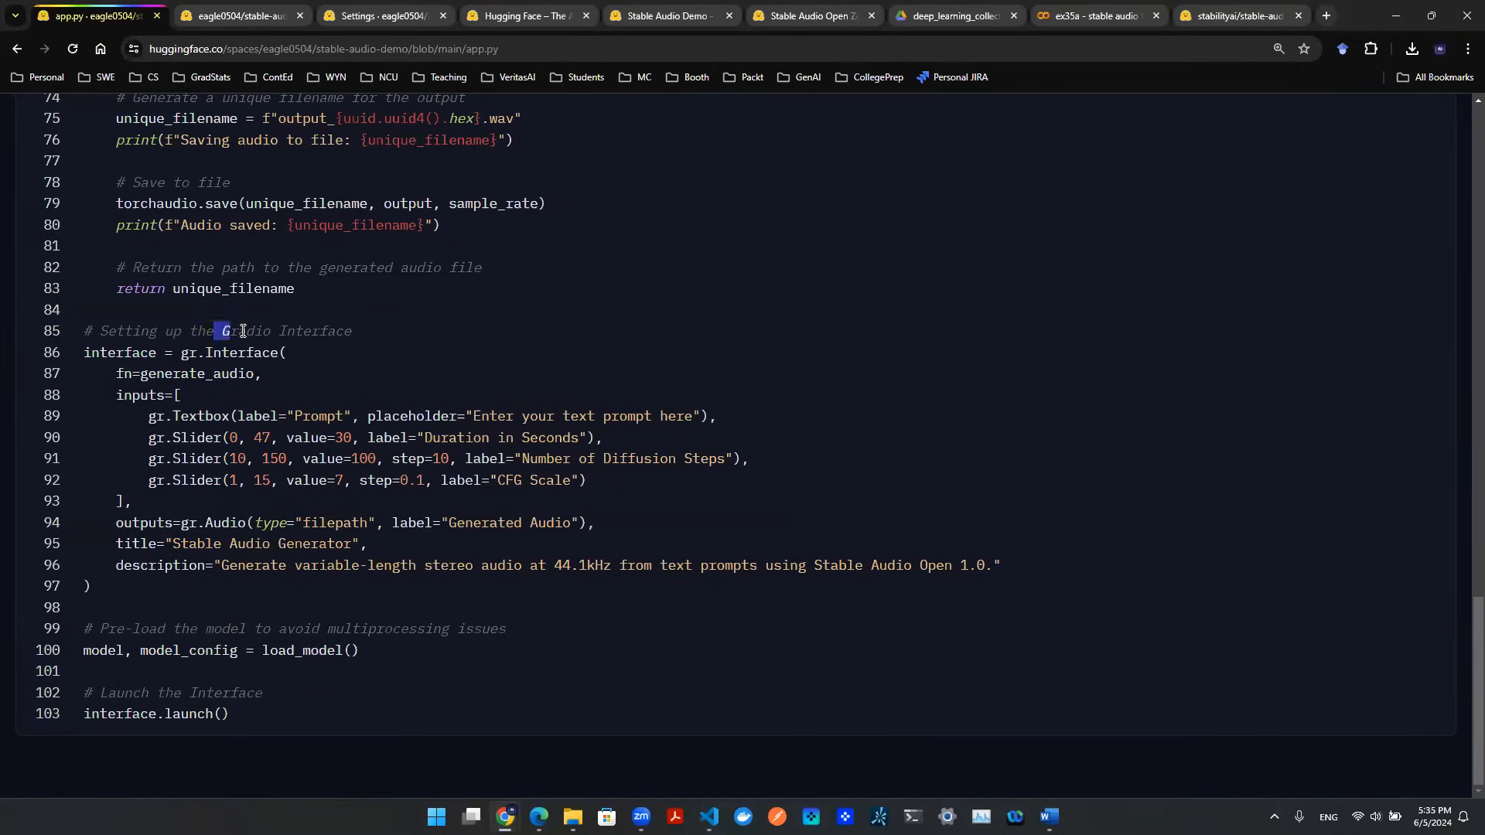
pyautogui.moveTo(220, 330); pyautogui.dragTo(351, 331)
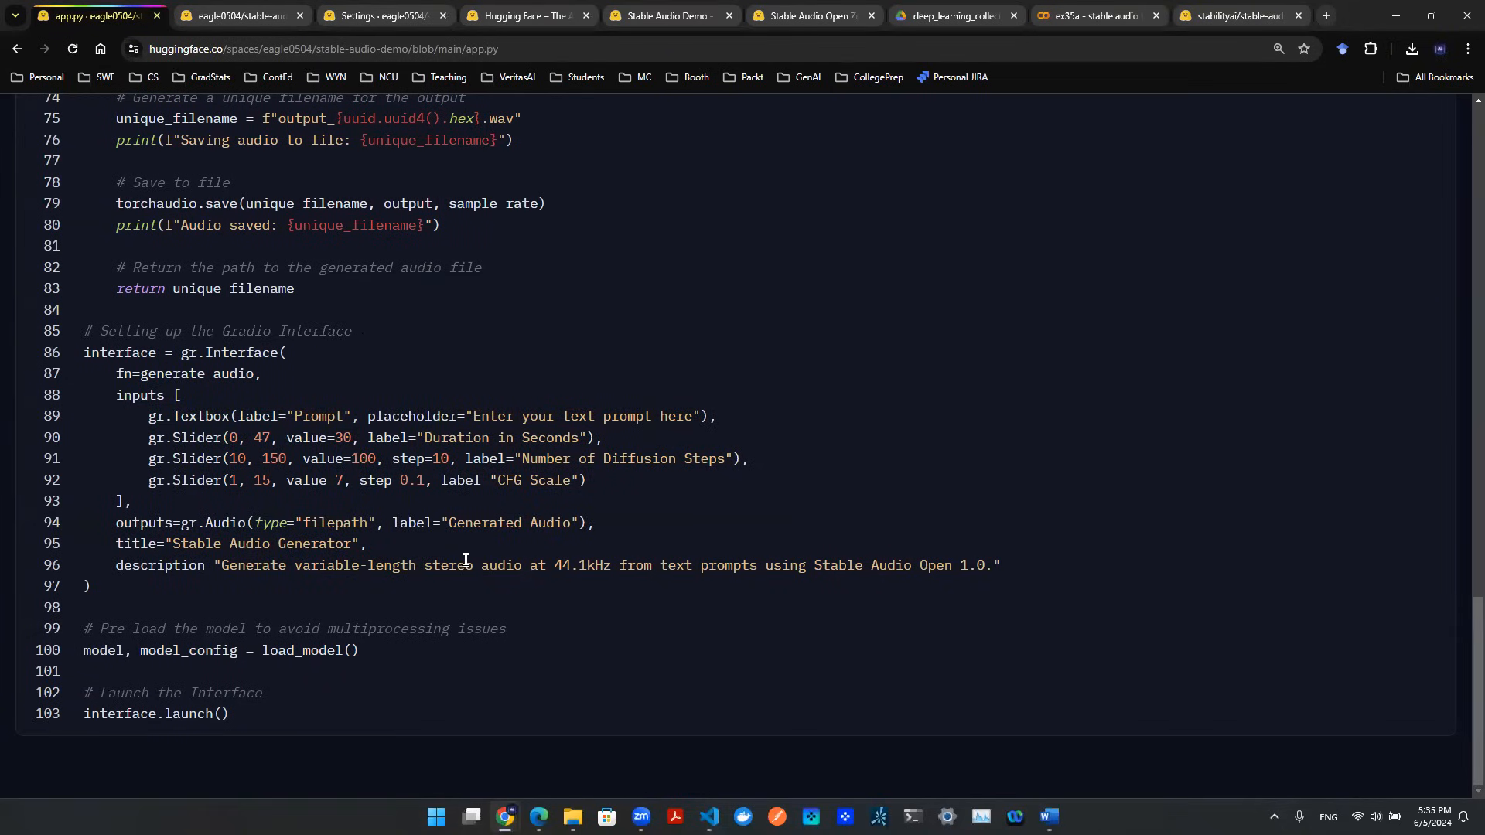
pyautogui.moveTo(149, 410)
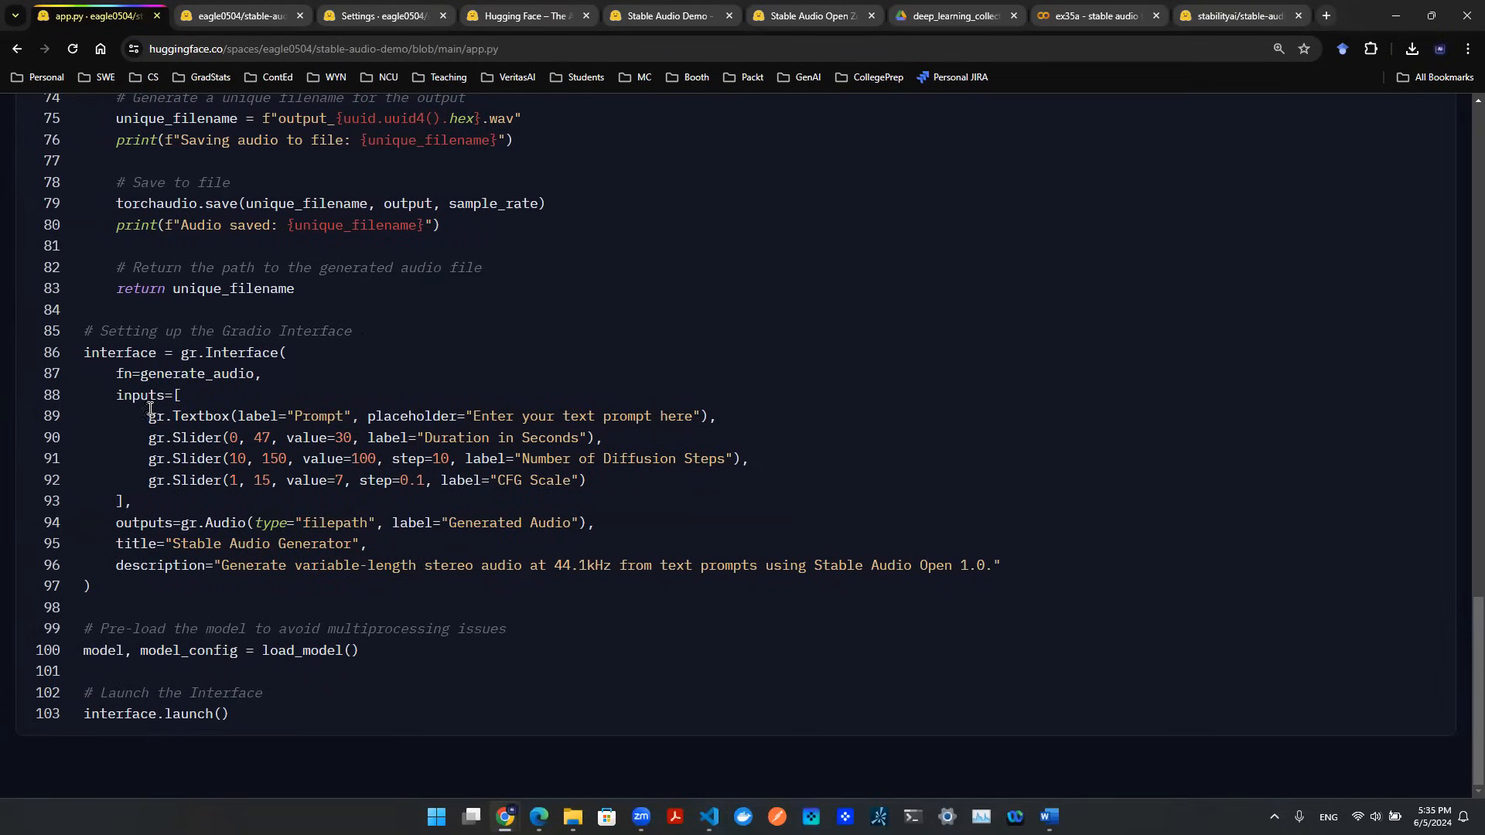
pyautogui.doubleClick(140, 396)
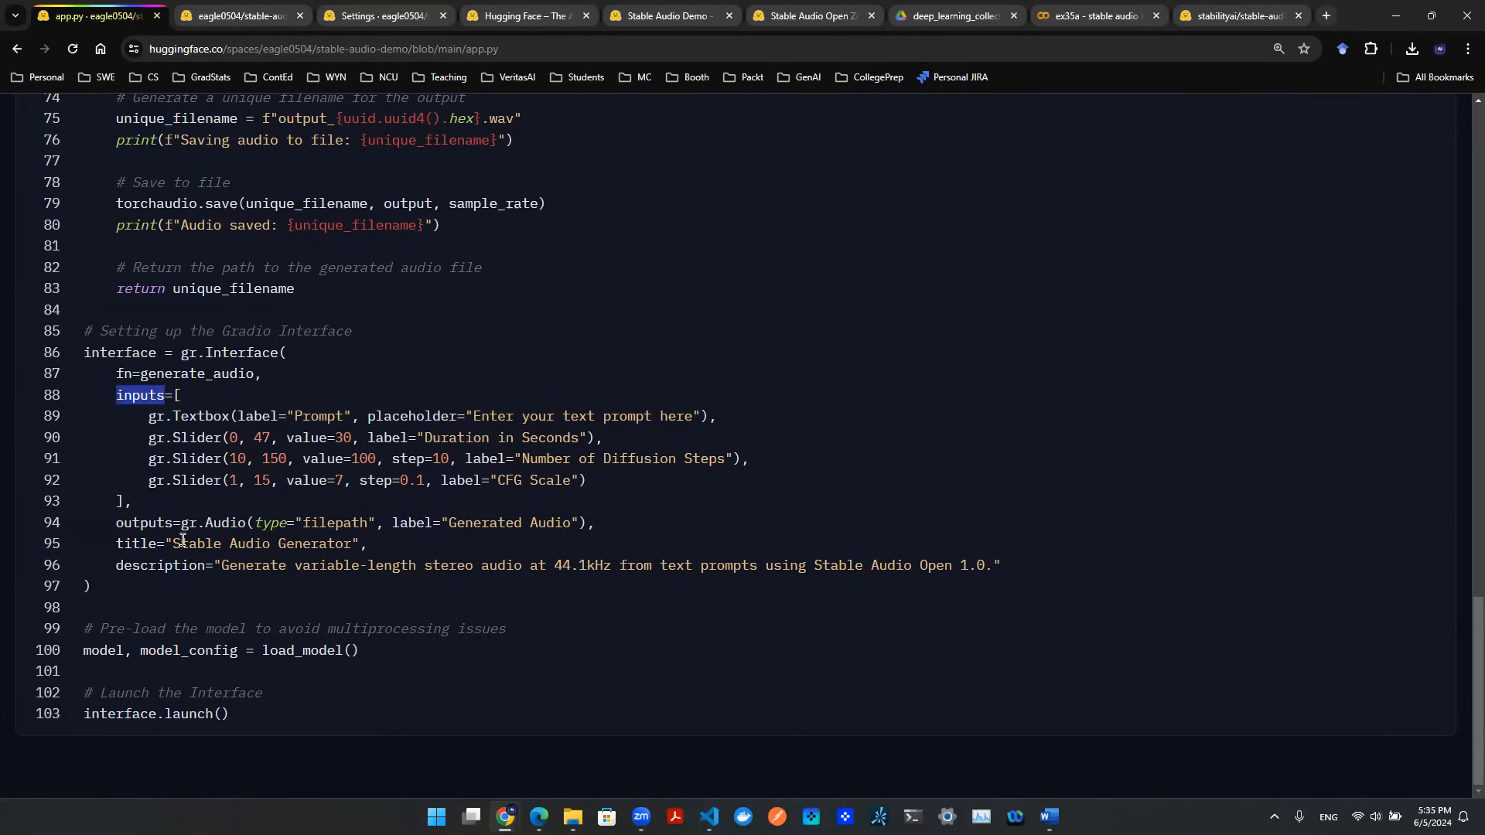
pyautogui.moveTo(173, 416); pyautogui.dragTo(224, 480)
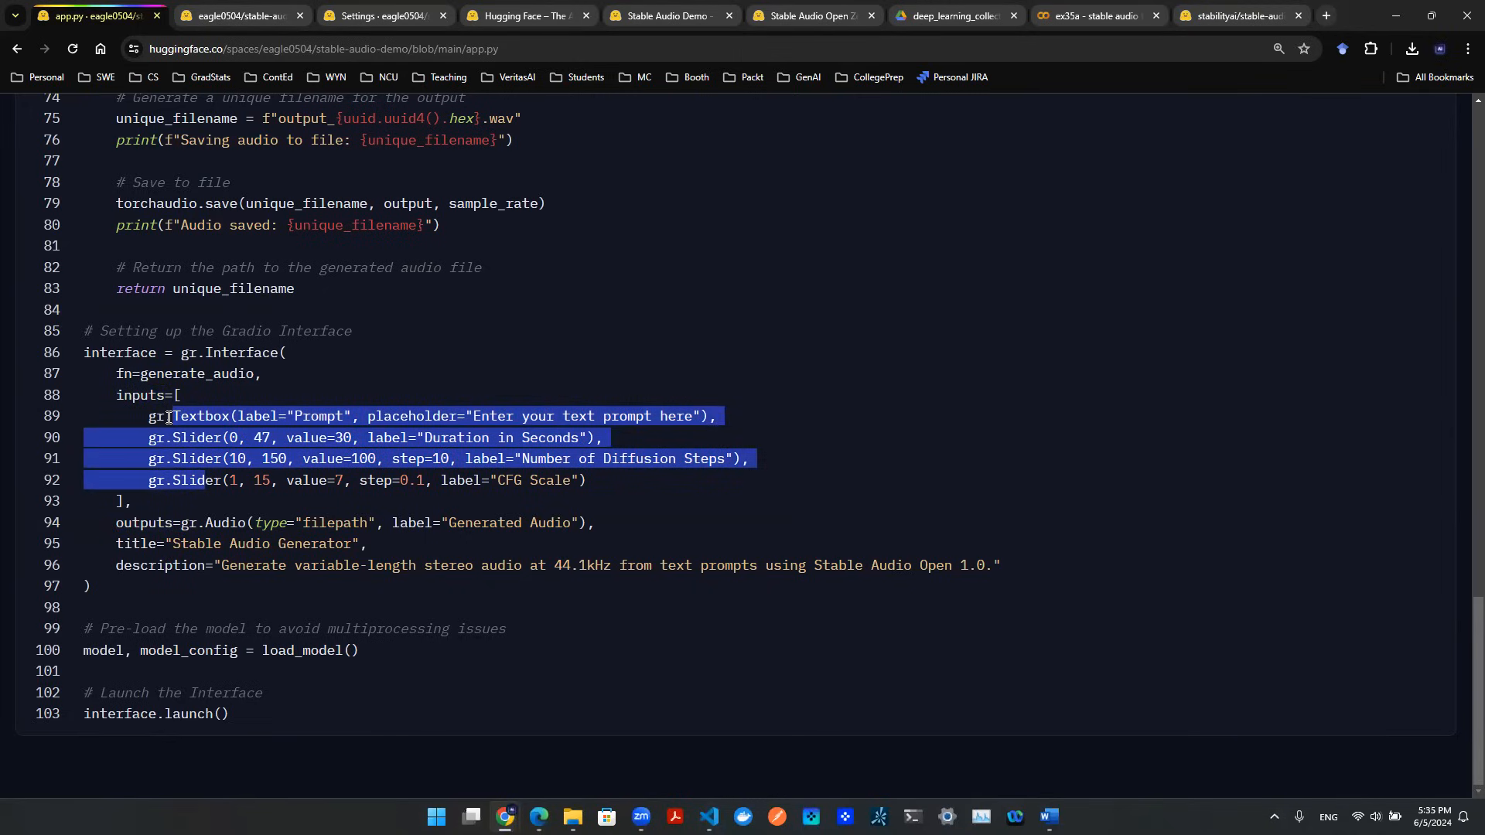
pyautogui.doubleClick(196, 438)
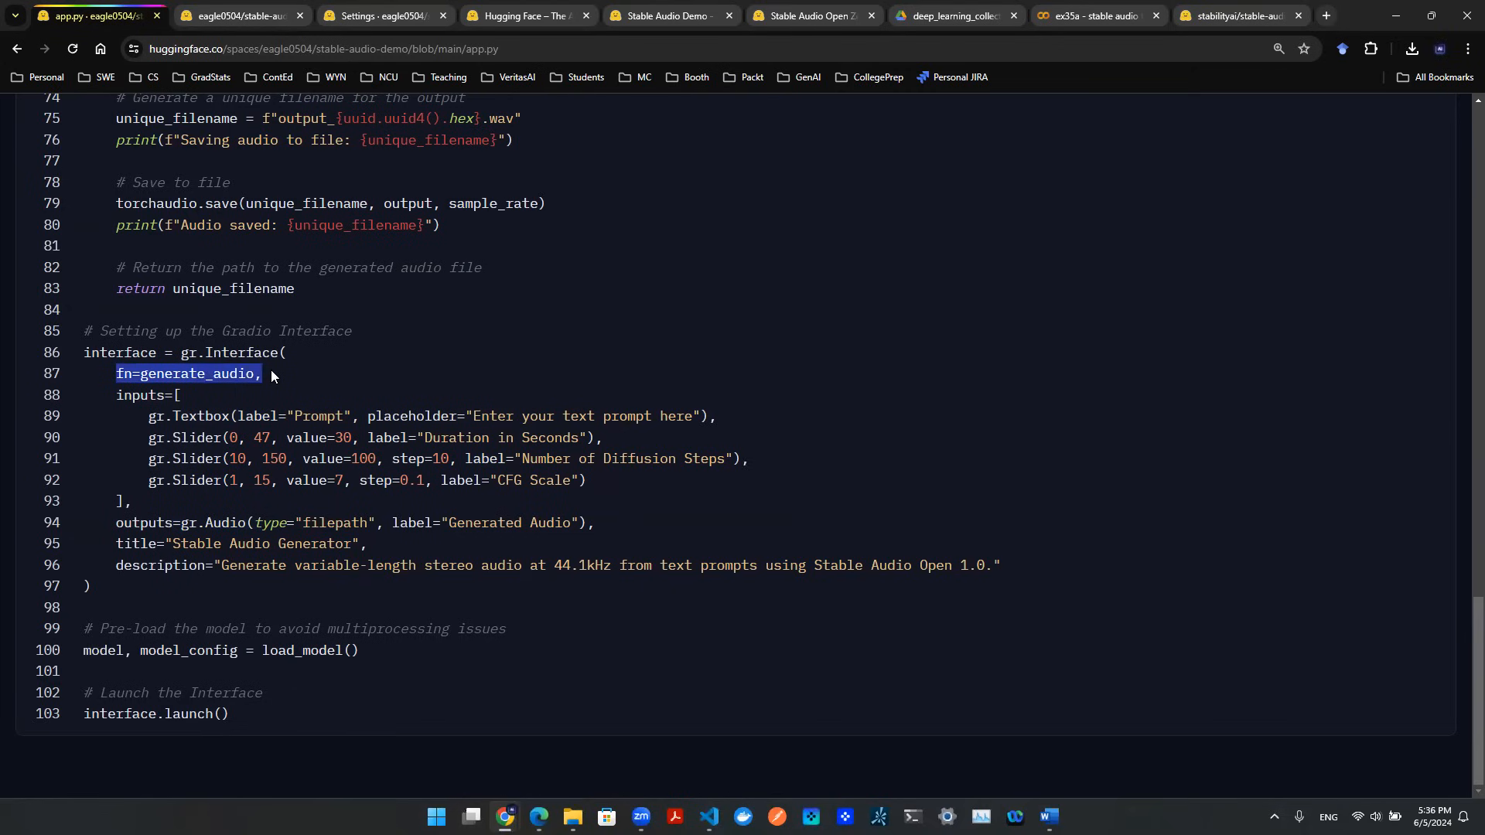
pyautogui.moveTo(250, 394)
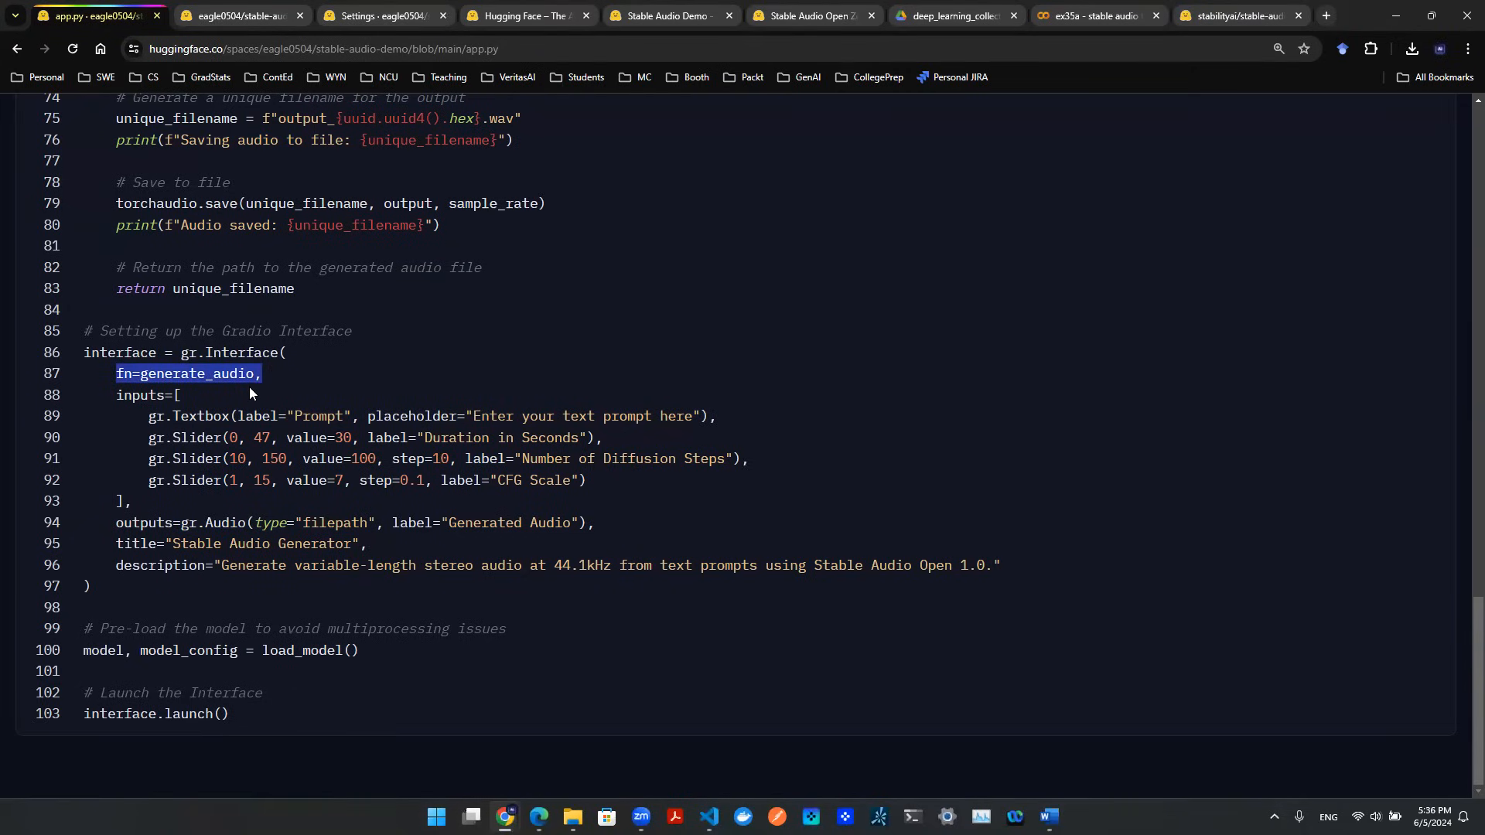
pyautogui.moveTo(252, 348)
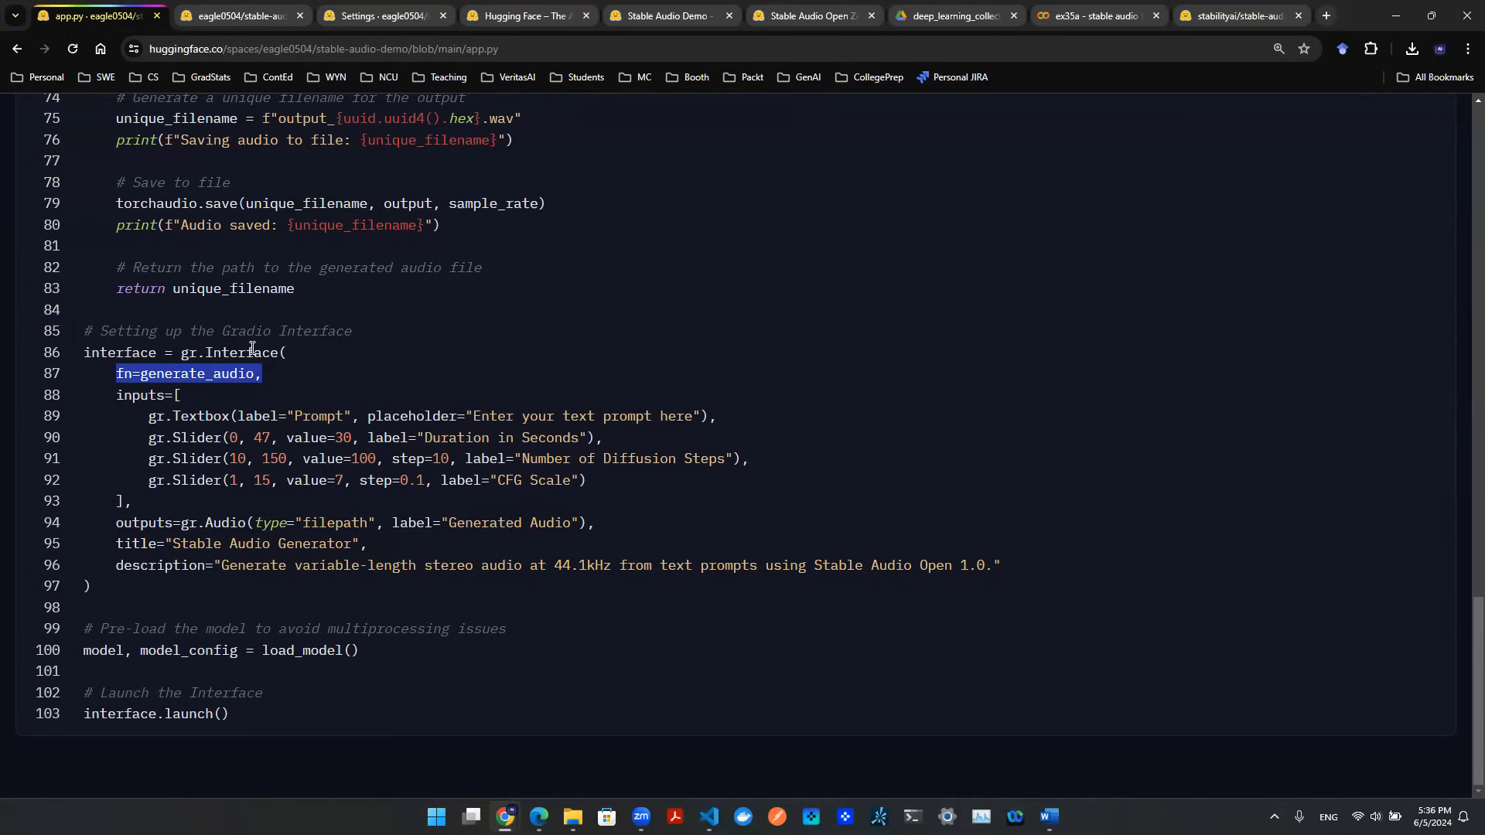
# Highlight the fn line, then view the running app's prompt, duration, steps and CFG inputs.
pyautogui.doubleClick(197, 374)
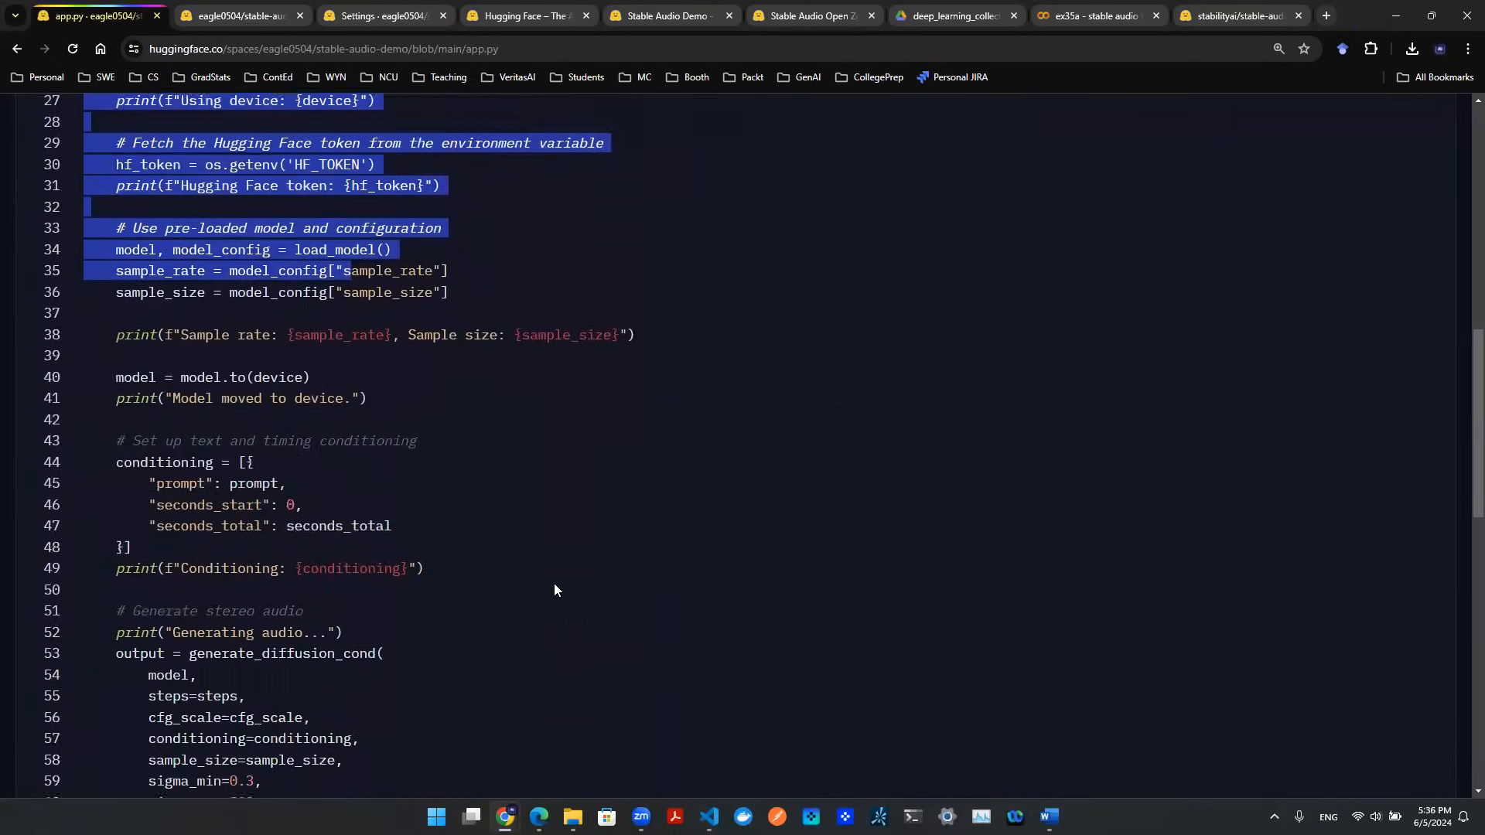
pyautogui.scroll(-3)
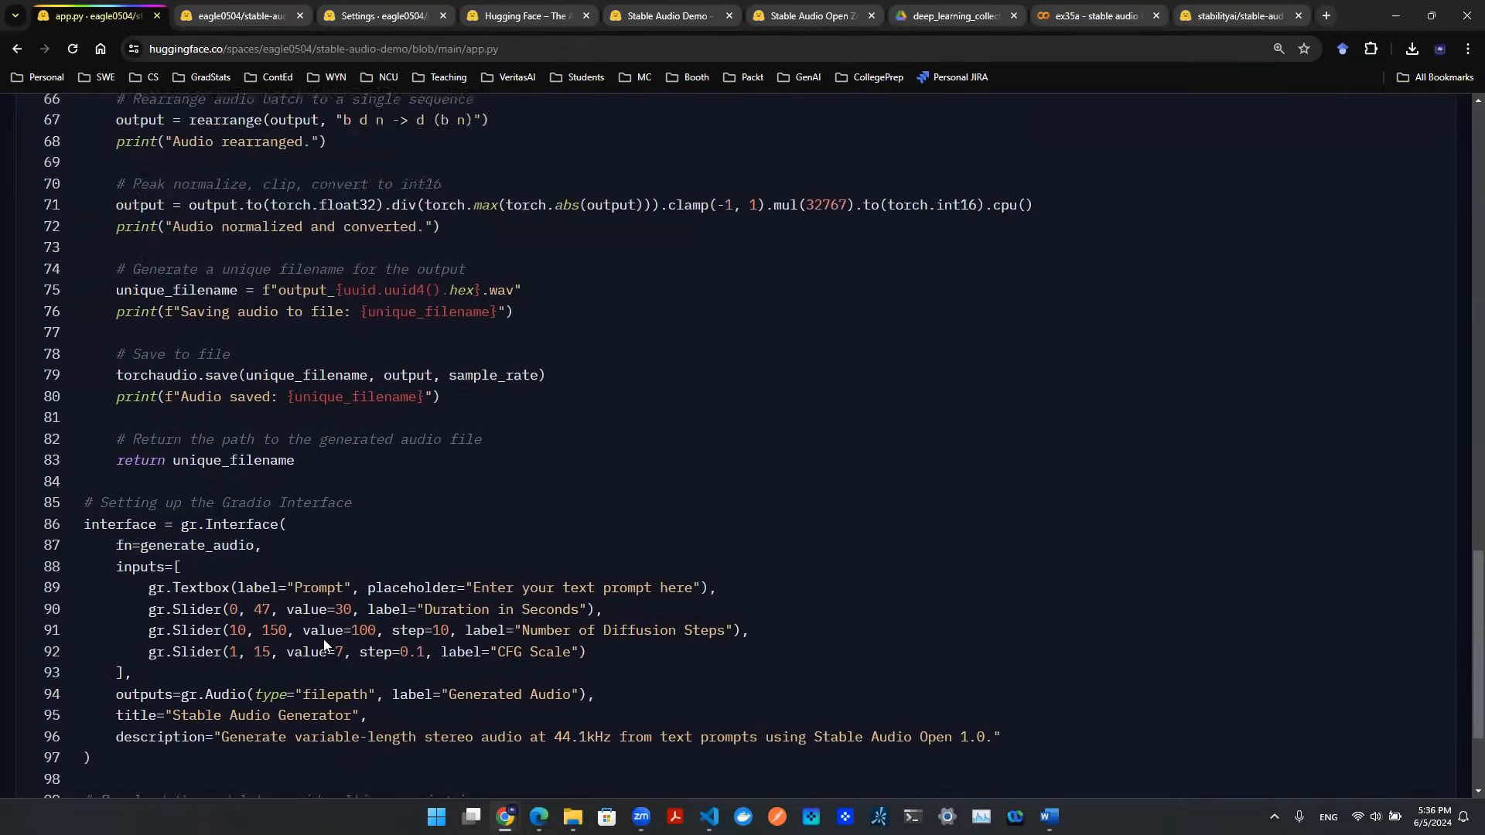
pyautogui.click(93, 16)
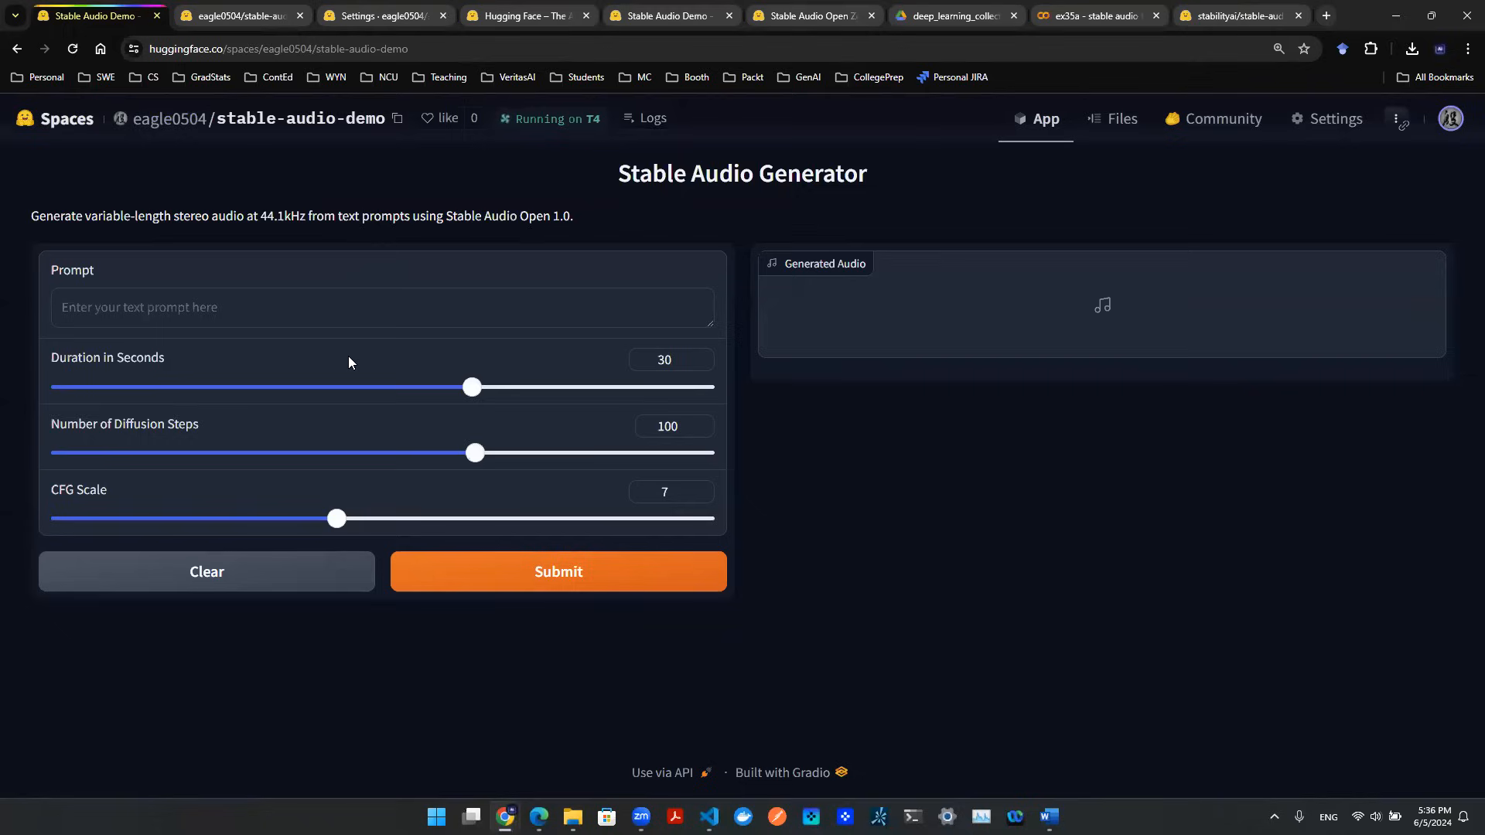
pyautogui.moveTo(815, 528)
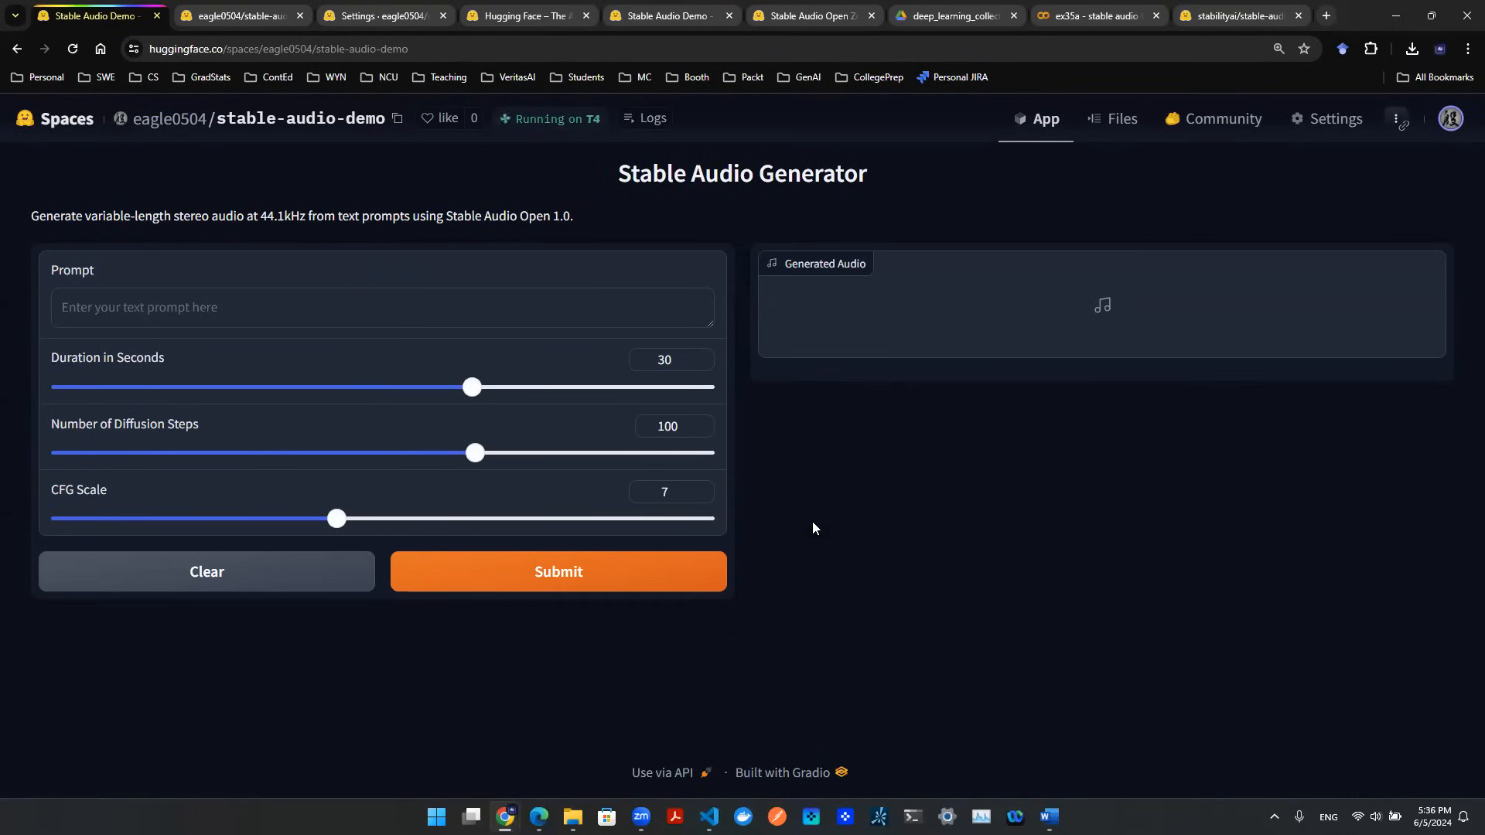
pyautogui.moveTo(819, 544)
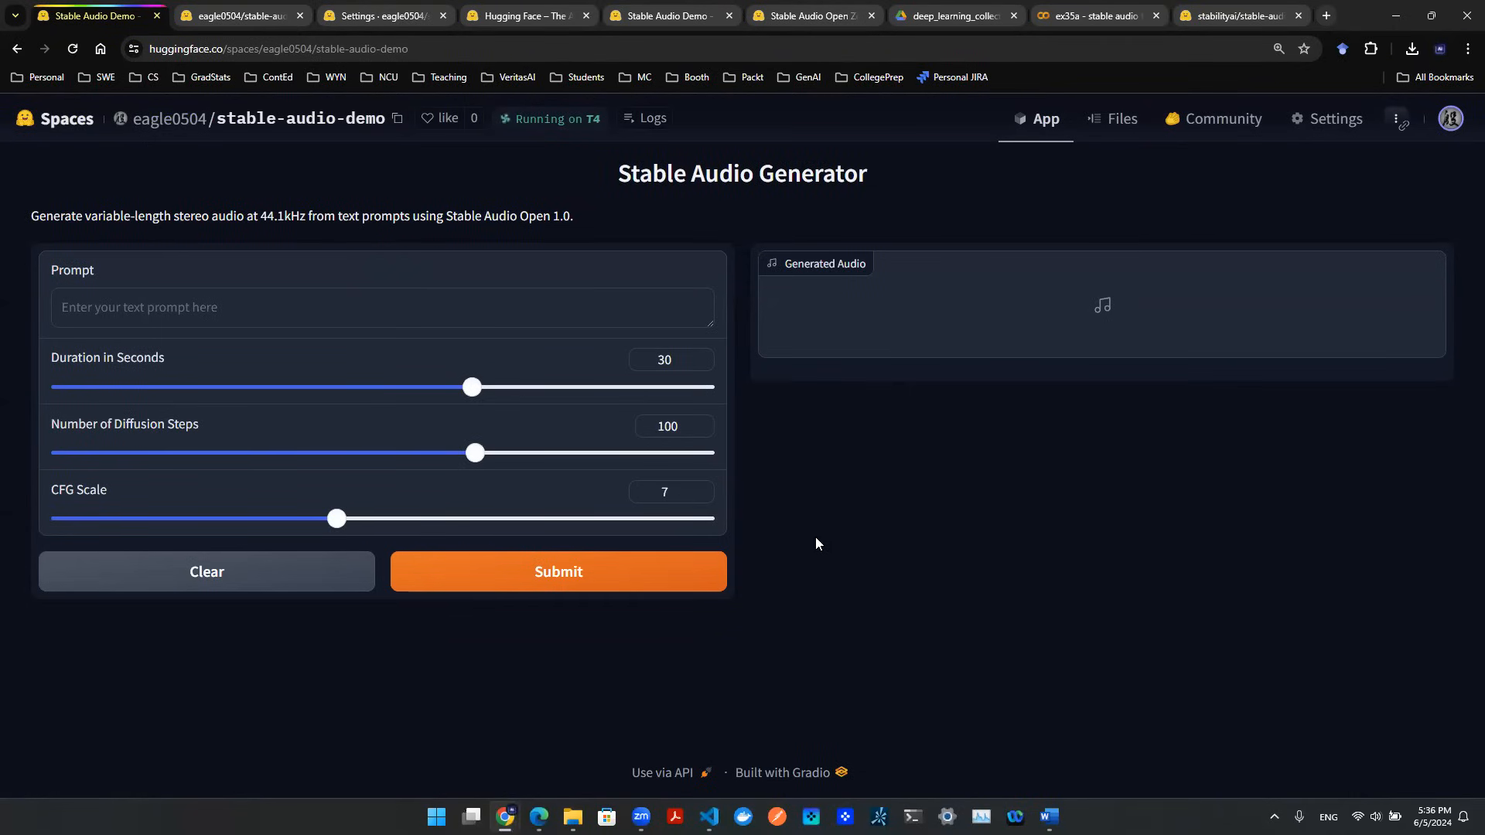